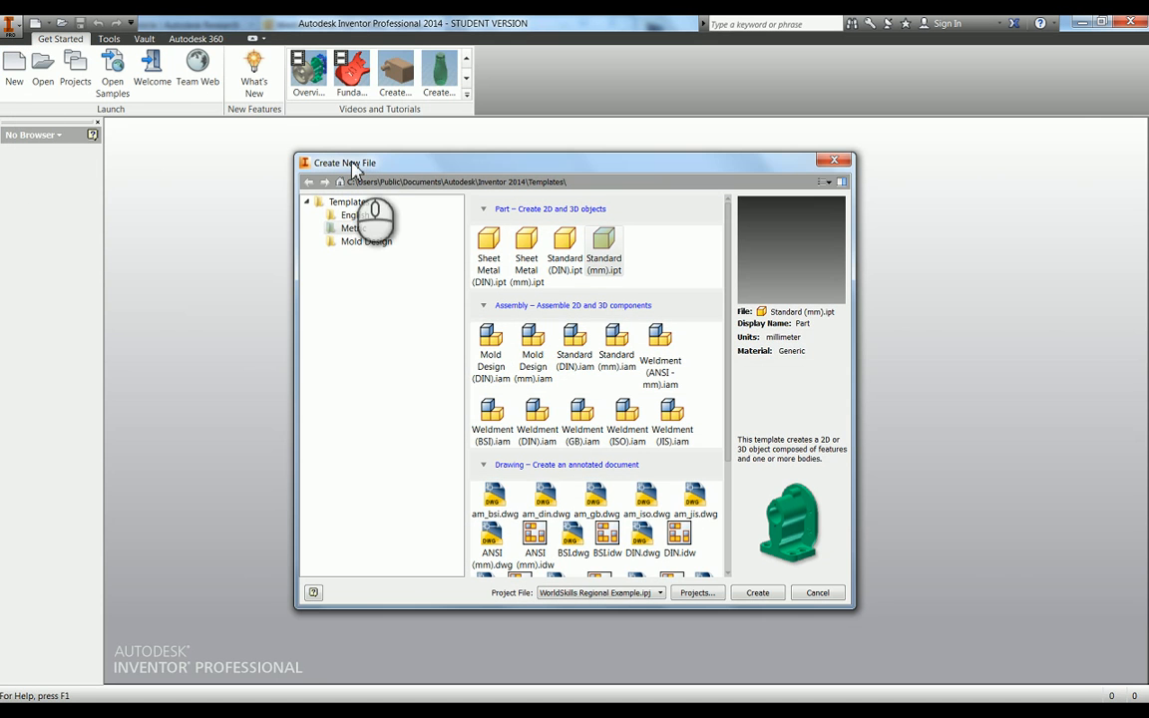
# Create a new part from the Standard (mm).ipt template.
pyautogui.click(757, 592)
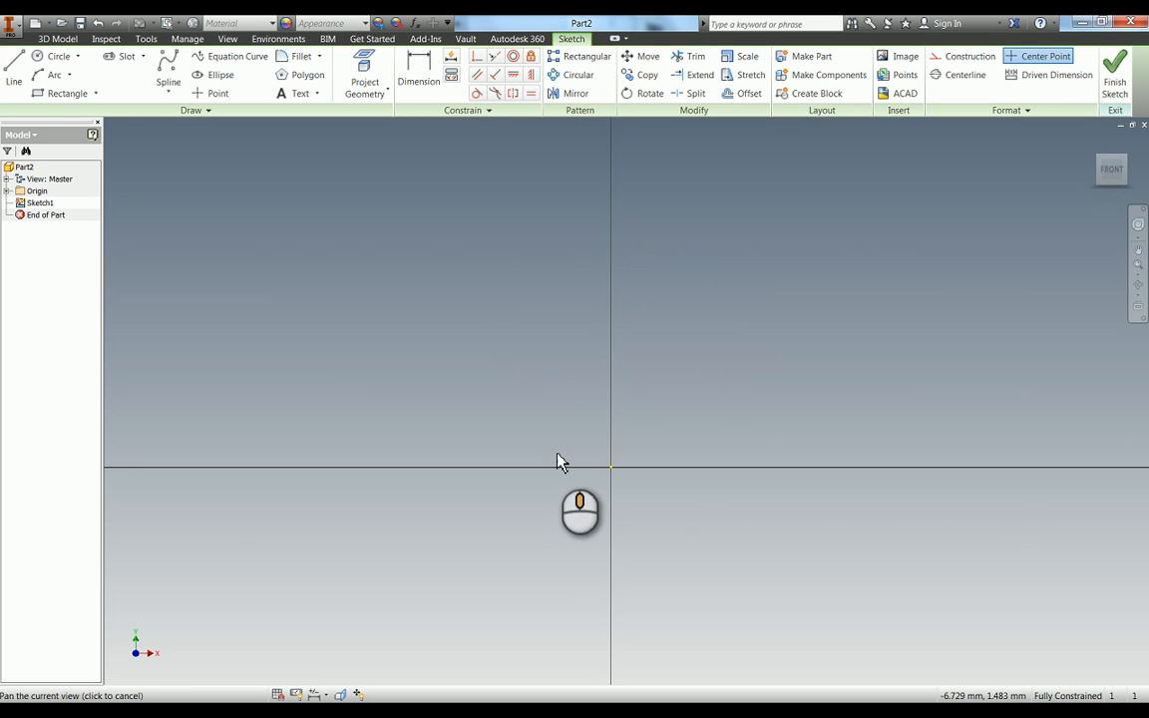
# Draw the arched plate outline, make the short sides equal, and dimension the base 64 mm.
pyautogui.click(13, 75)
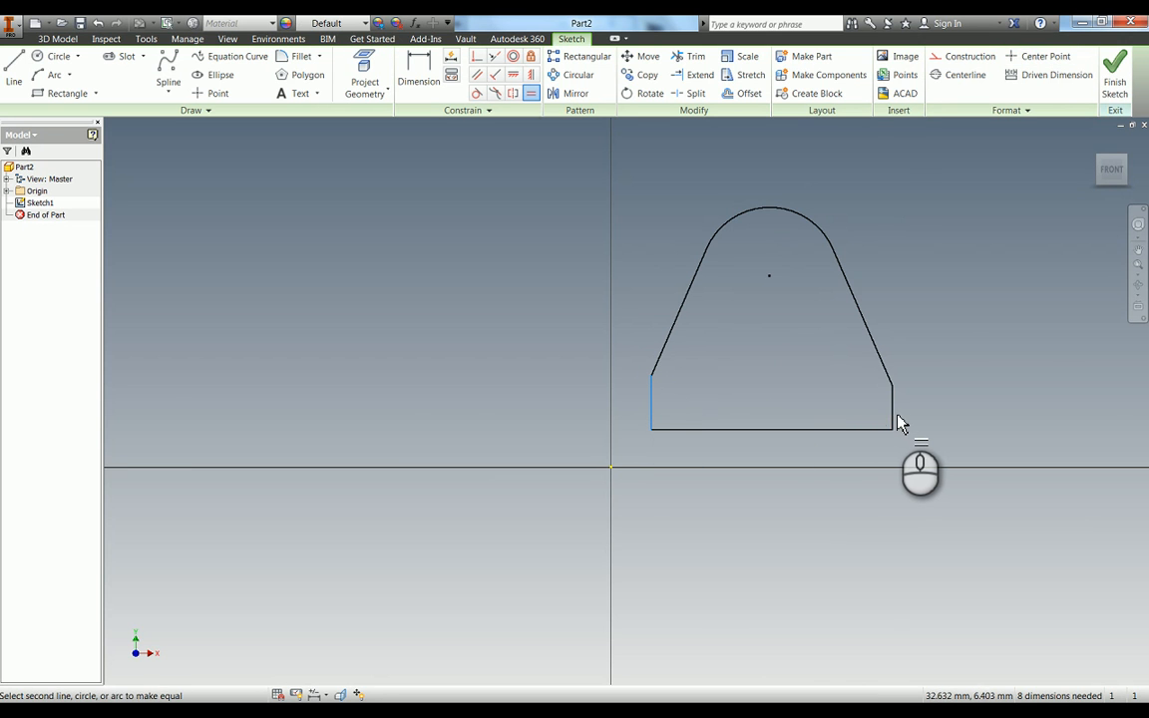
pyautogui.click(418, 70)
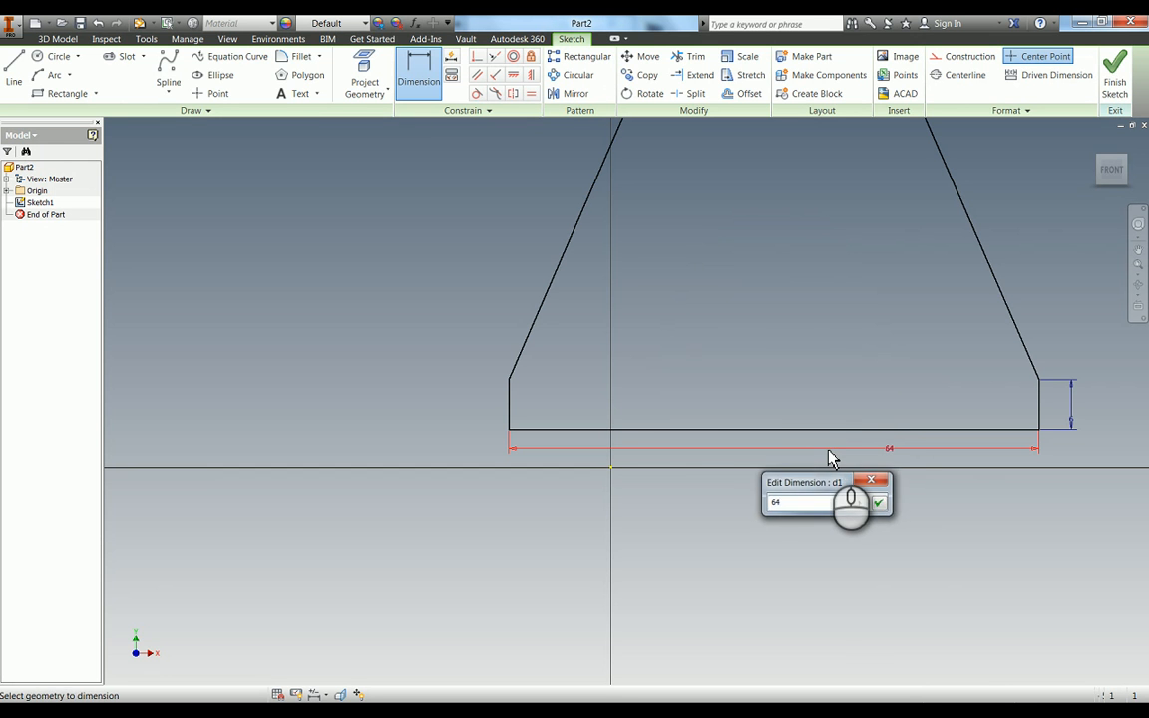
pyautogui.click(877, 501)
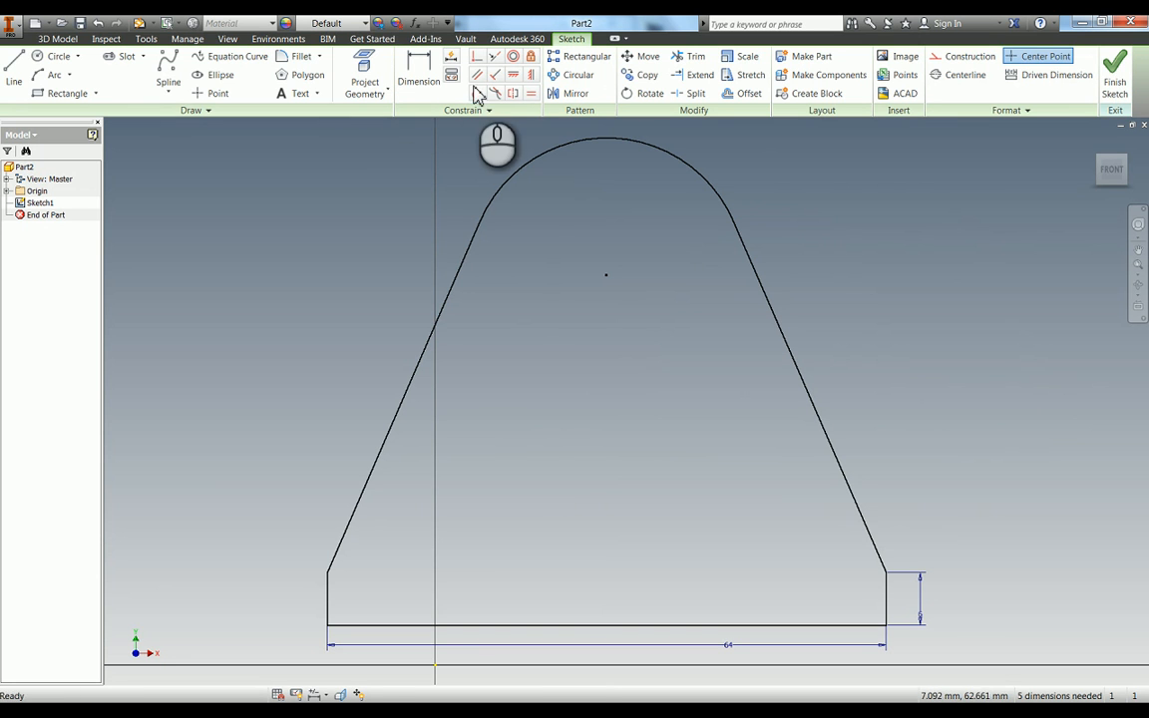
# Align the arch centre vertically, then dimension the 70 mm height and 17.5 mm arch radius.
pyautogui.click(476, 56)
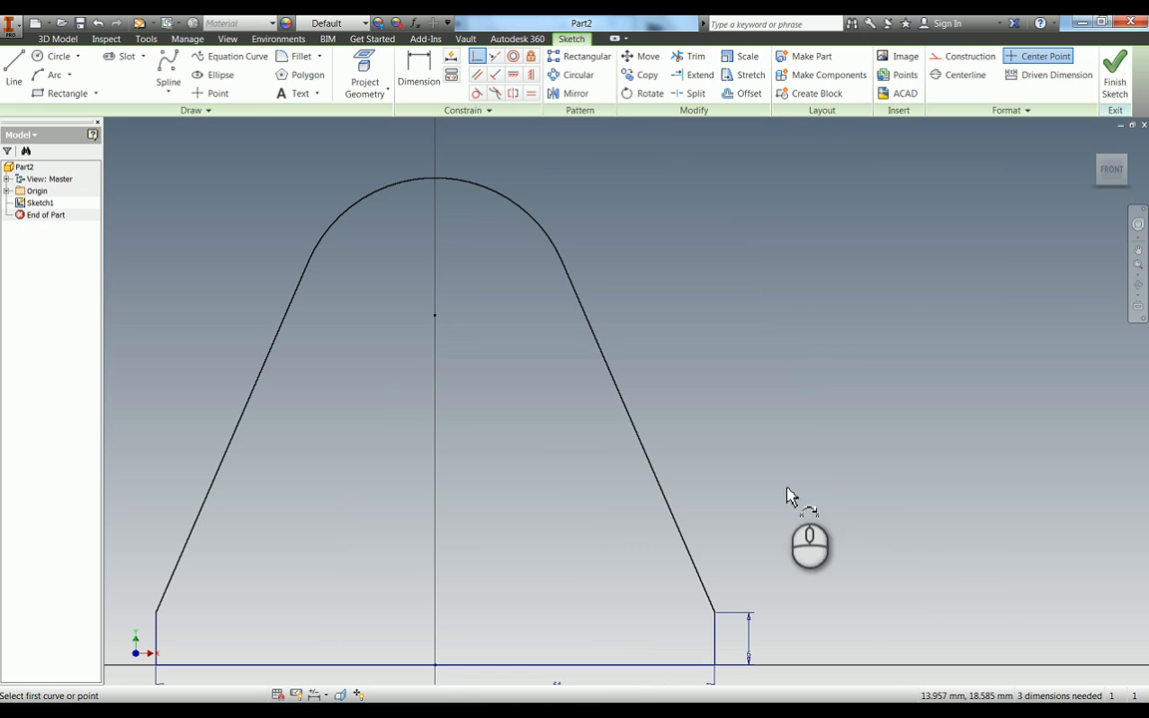
pyautogui.moveTo(698, 391)
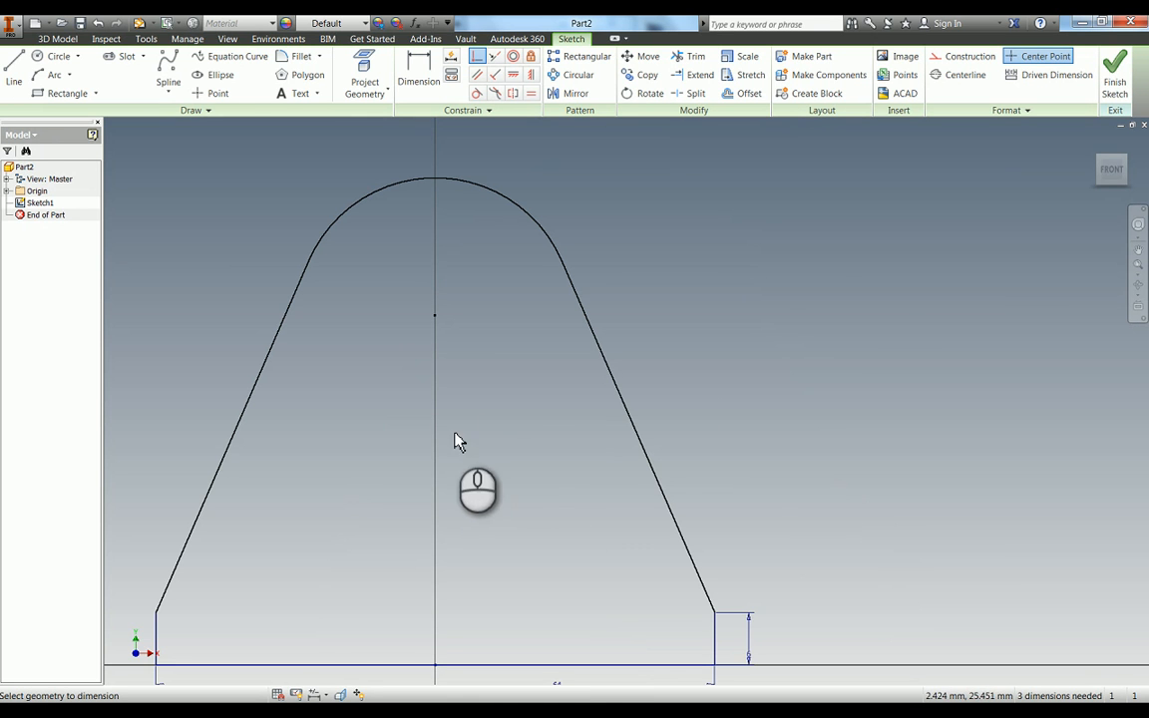
pyautogui.click(418, 75)
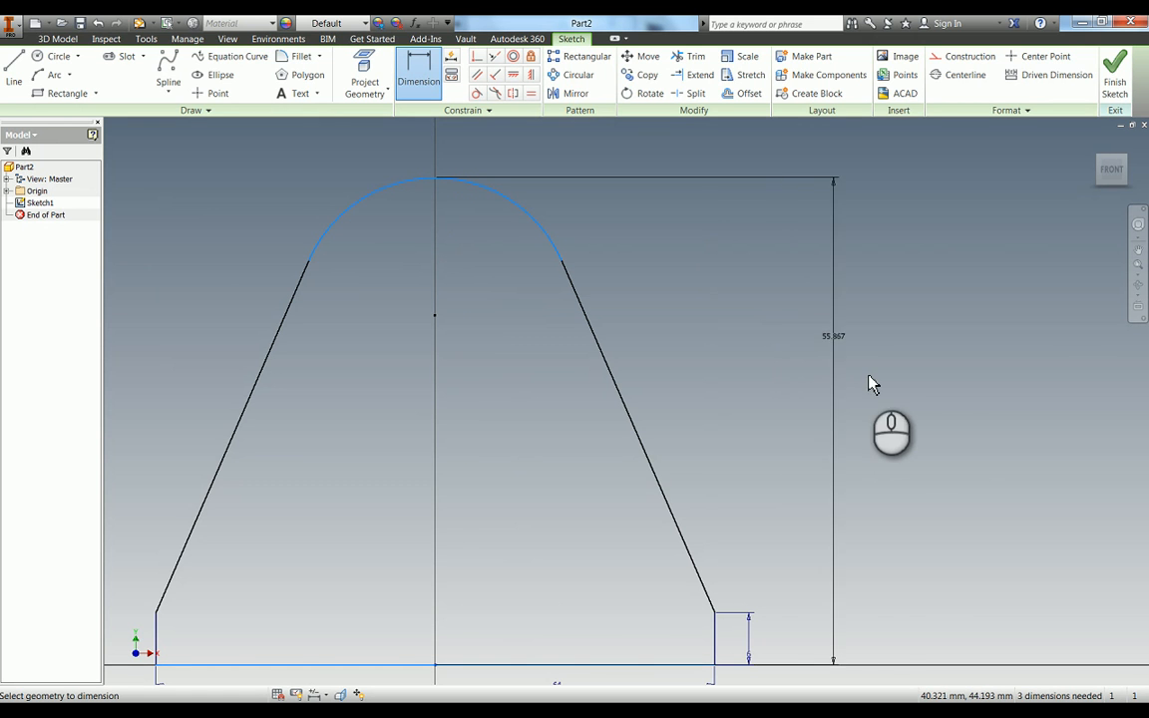
pyautogui.click(902, 389)
pyautogui.write('70')
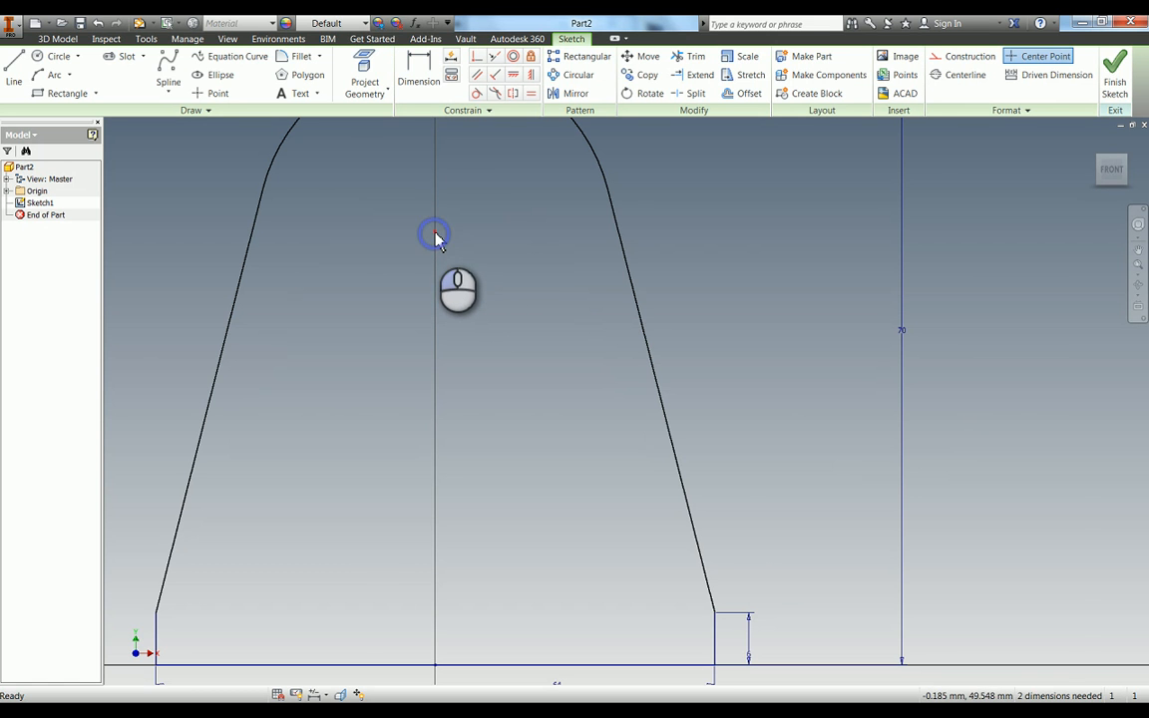
pyautogui.moveTo(434, 238); pyautogui.dragTo(497, 289)
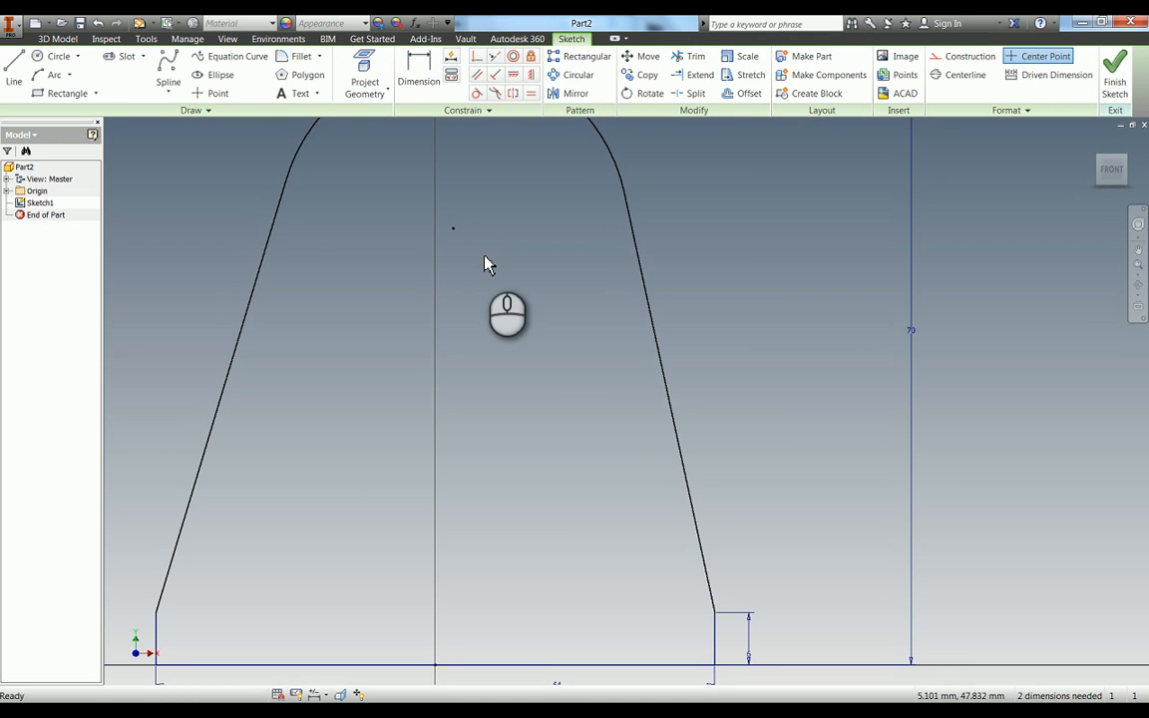
pyautogui.moveTo(519, 137)
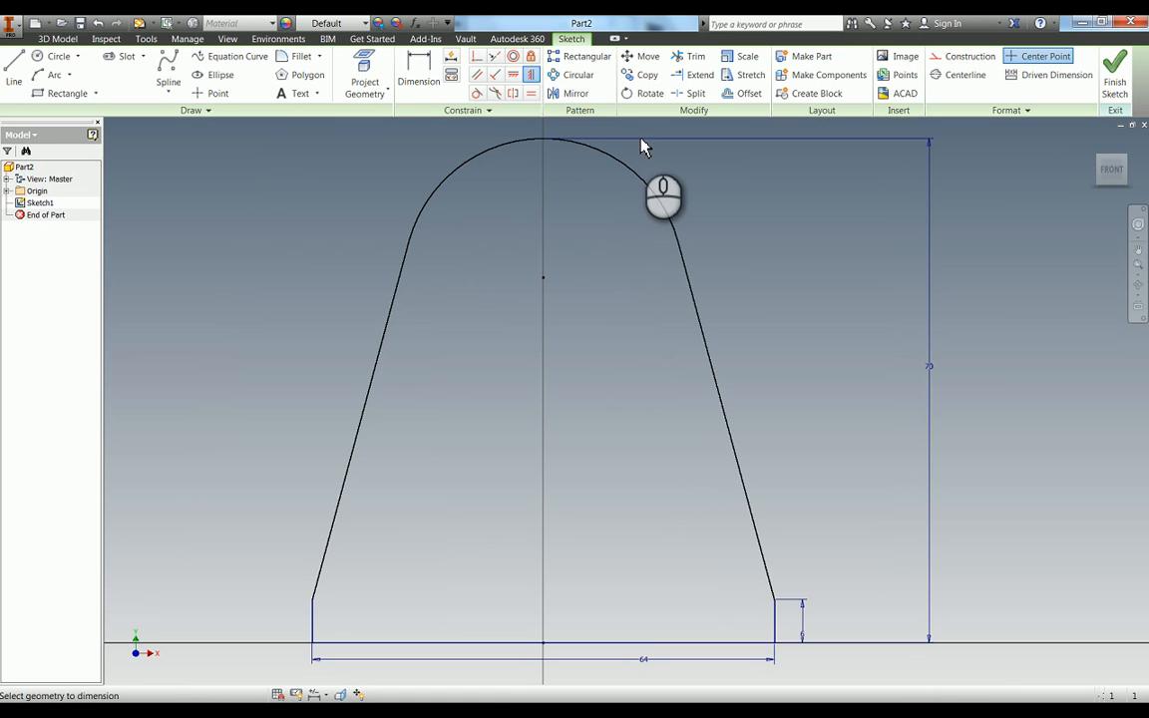
pyautogui.click(418, 75)
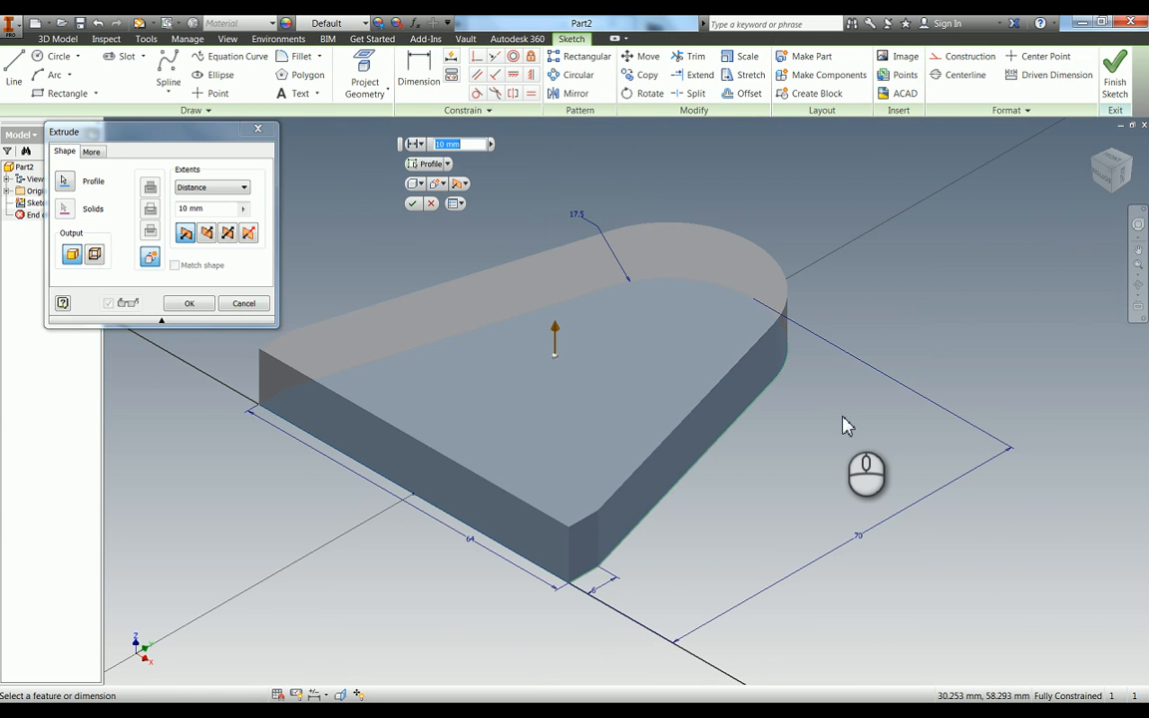
# Extrude the profile 10 mm in the reversed direction into a solid plate.
pyautogui.click(228, 233)
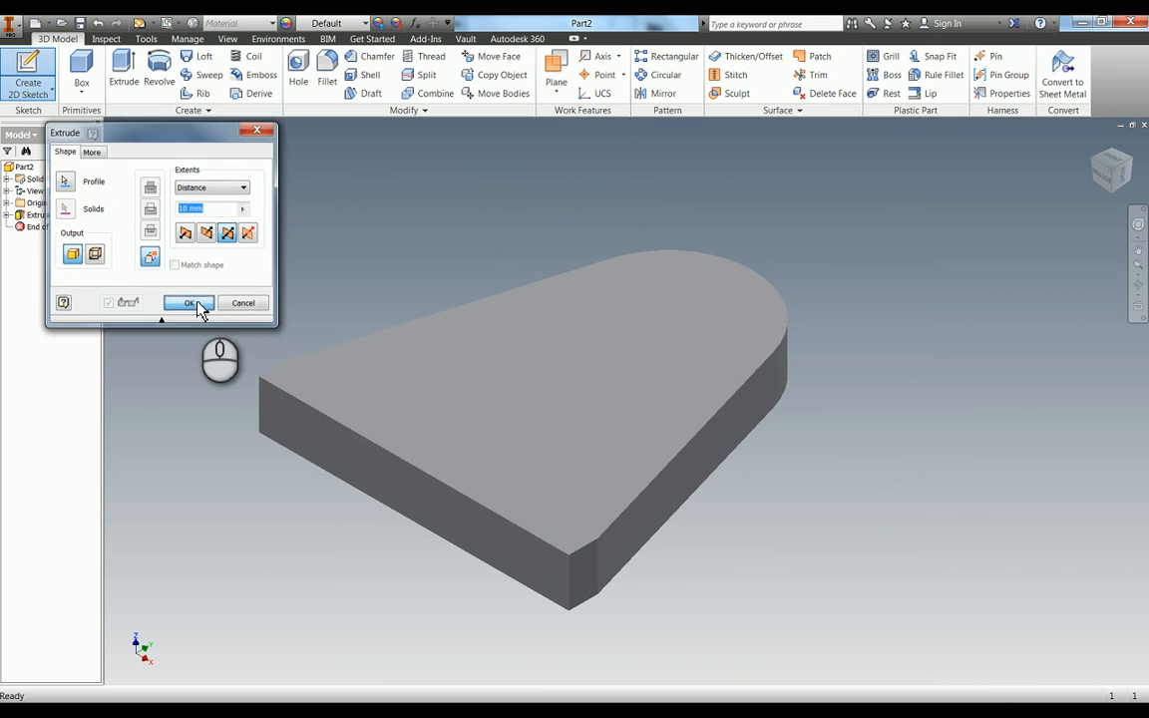
pyautogui.click(188, 303)
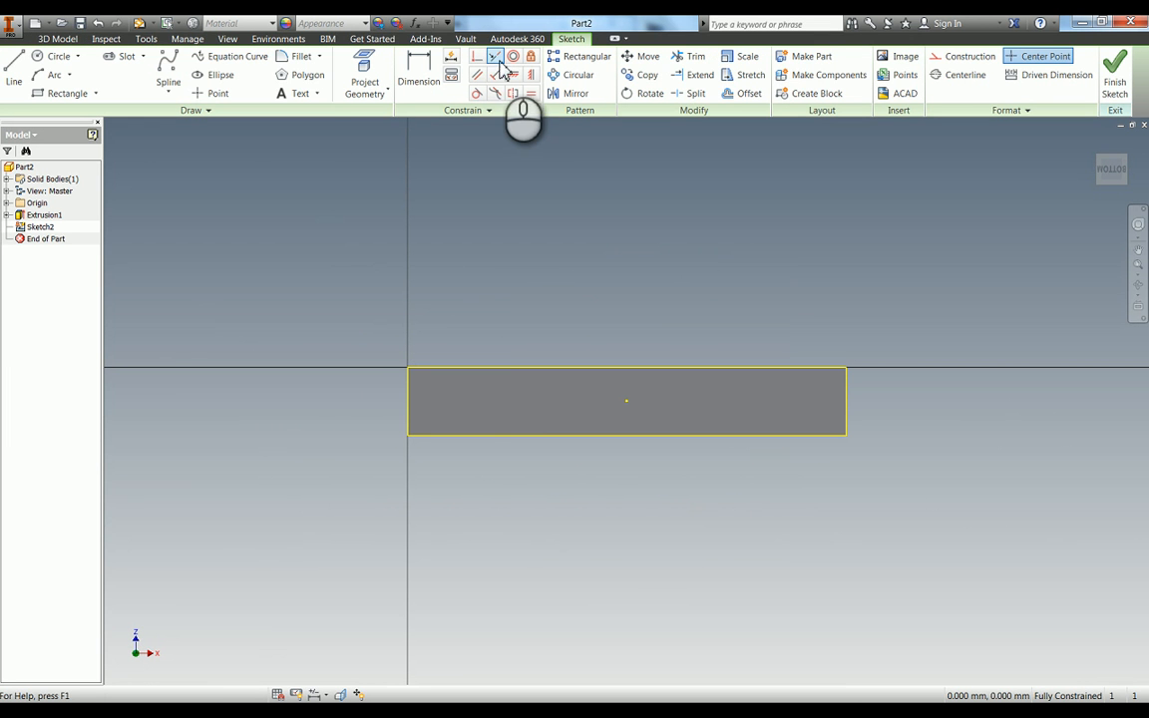
# Place two level hole points on the edge face, dimensioned 10 mm and 54 mm from the left end.
pyautogui.click(218, 93)
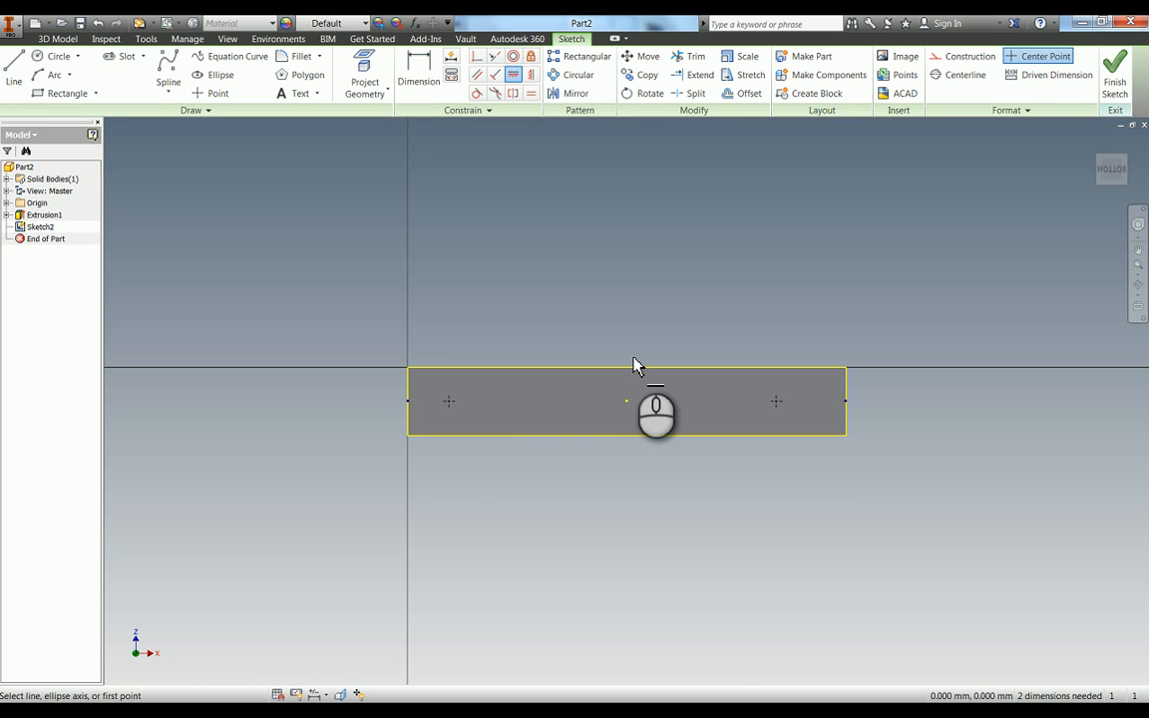
pyautogui.click(418, 74)
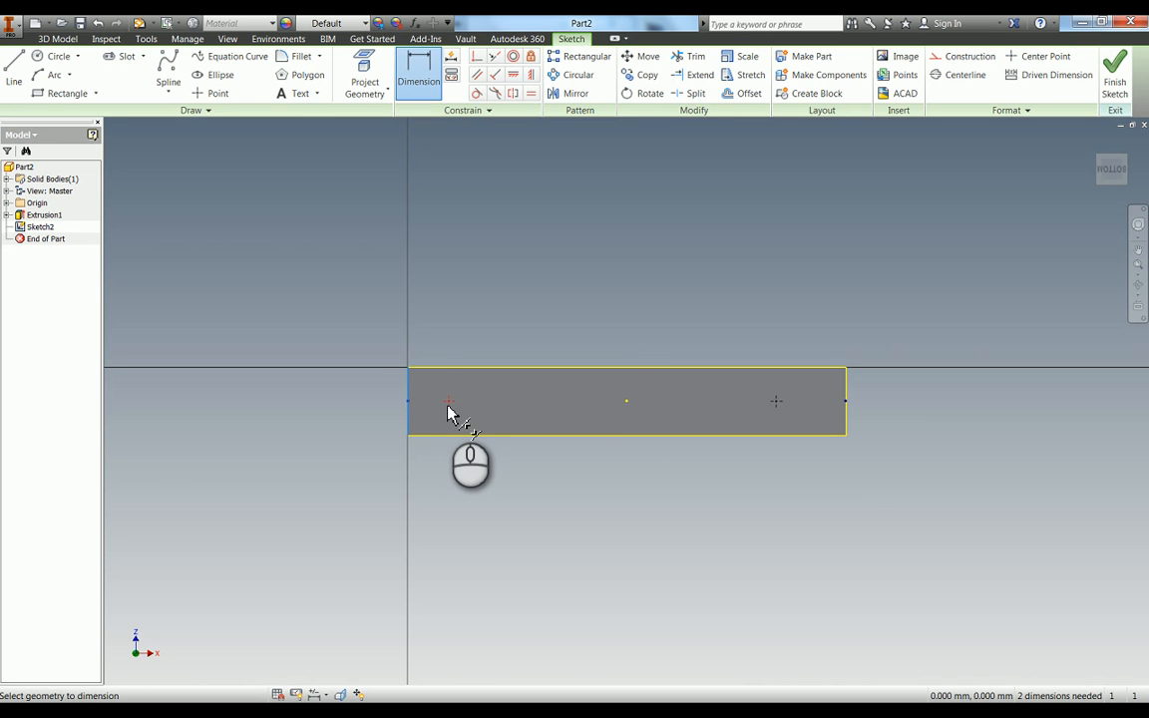
pyautogui.click(449, 404)
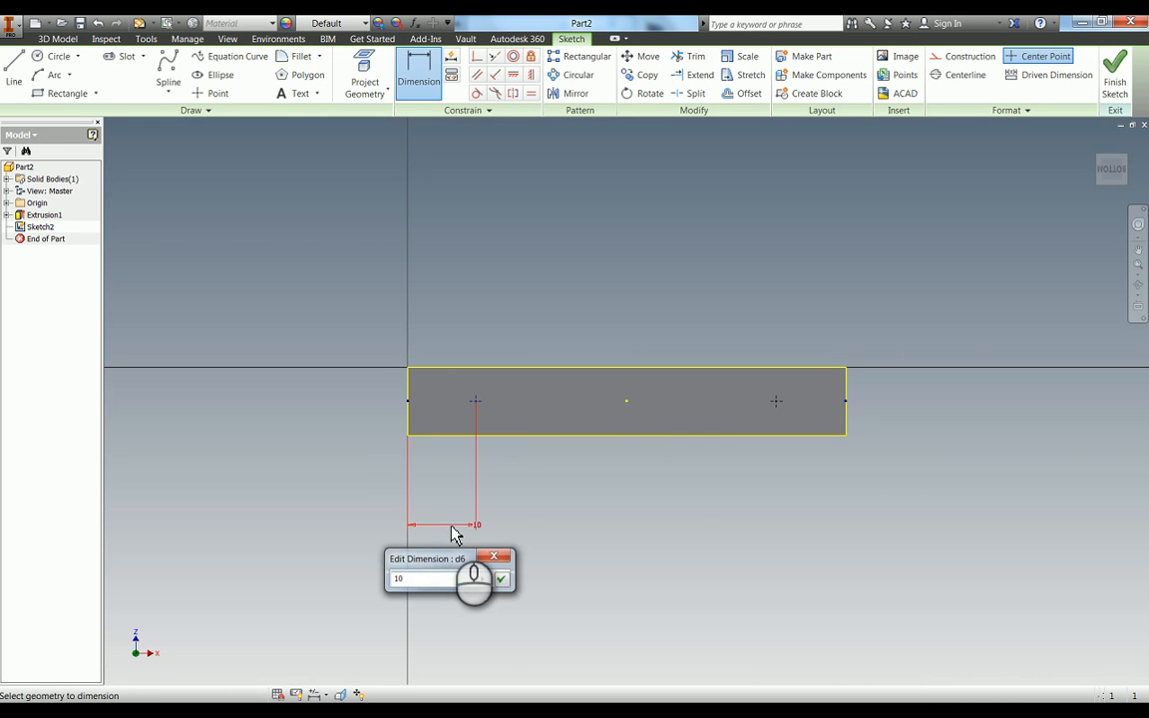
pyautogui.click(500, 579)
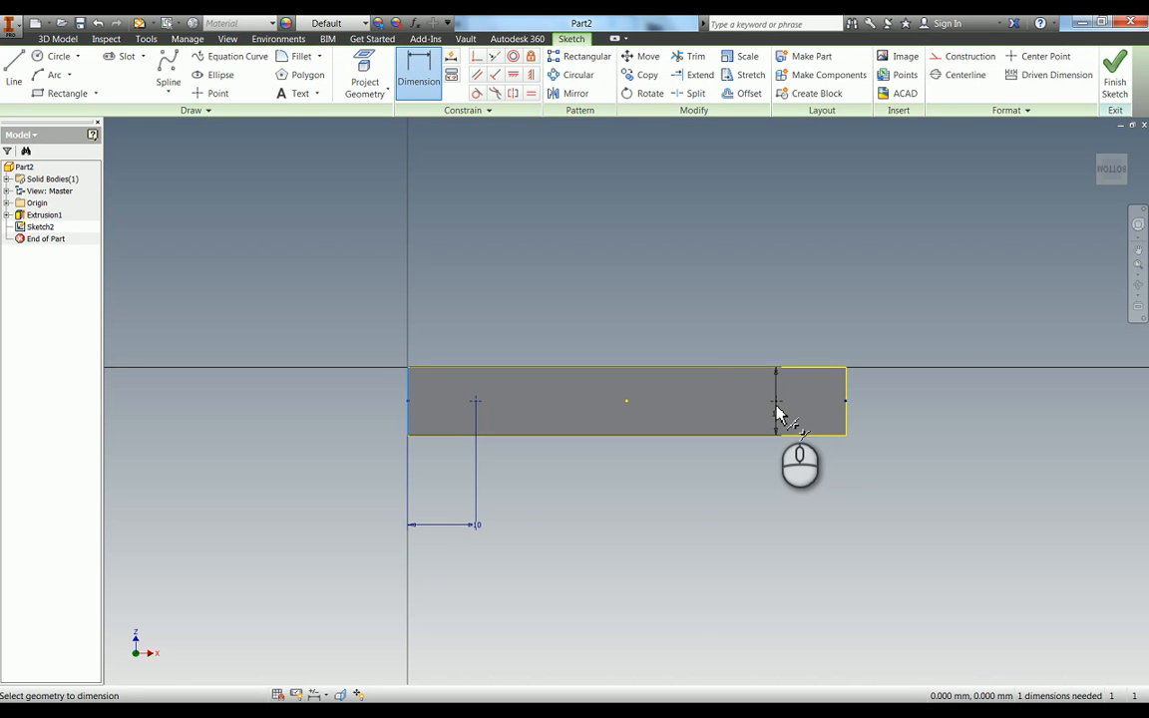
pyautogui.click(777, 401)
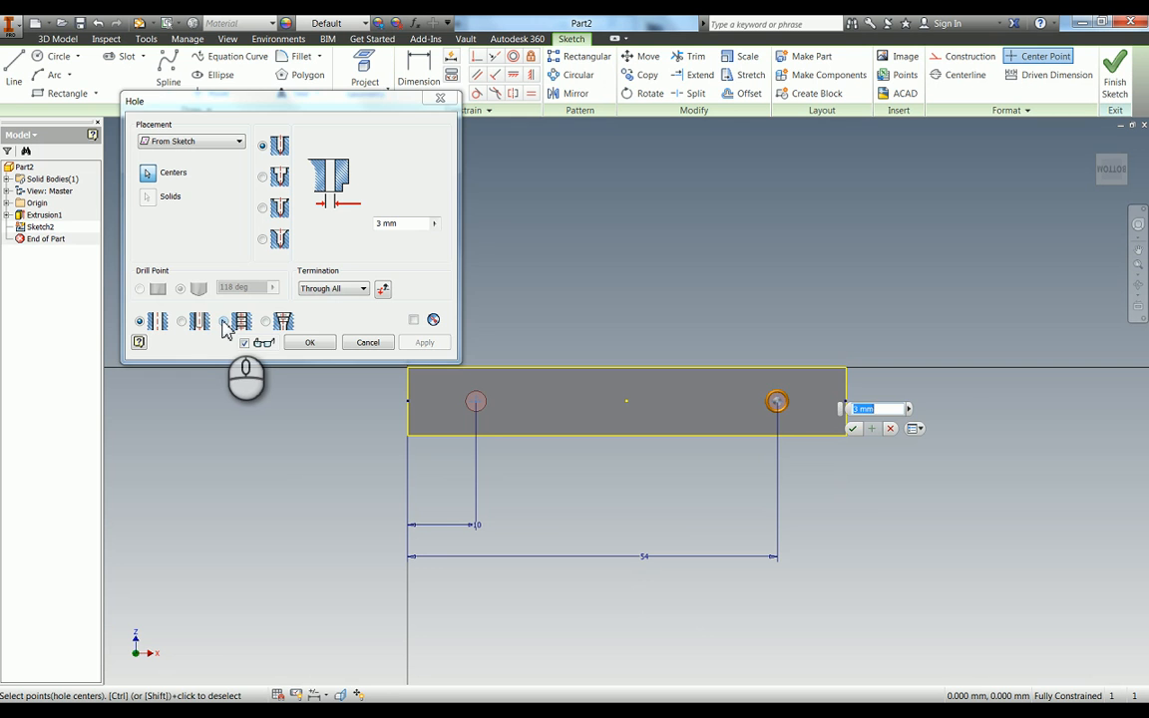
# Create Hole1: two ISO Metric M5x0.8 threaded holes with distance termination and set thread depth.
pyautogui.click(241, 320)
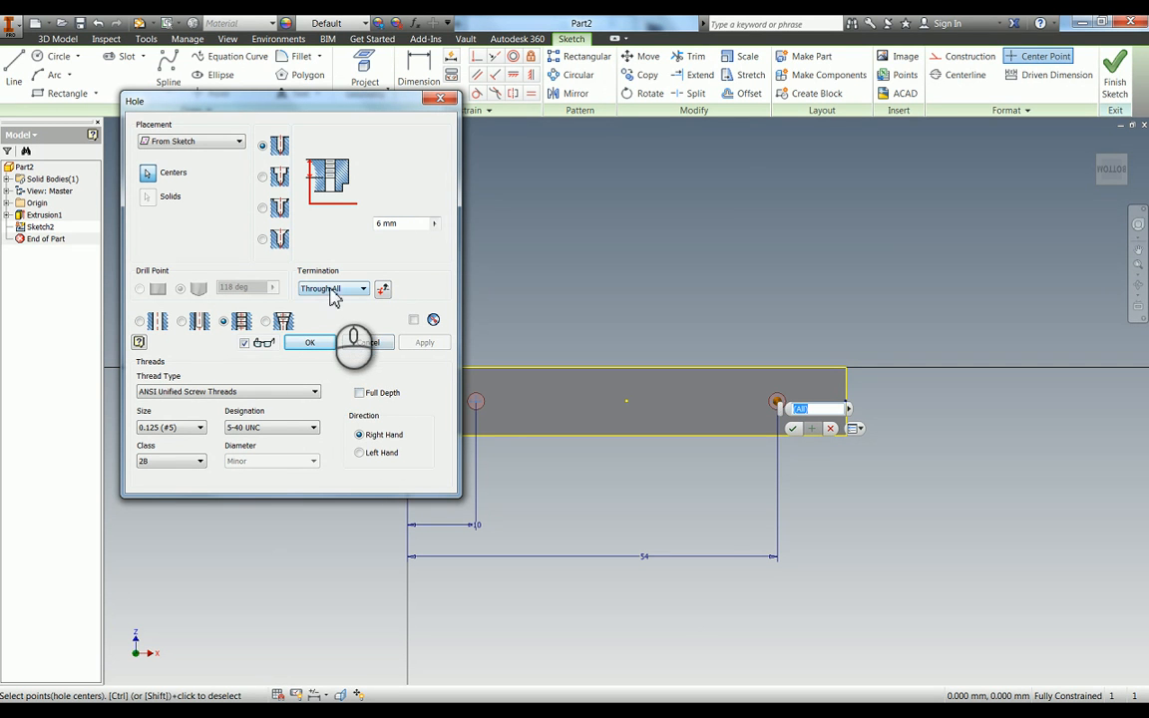
pyautogui.click(334, 288)
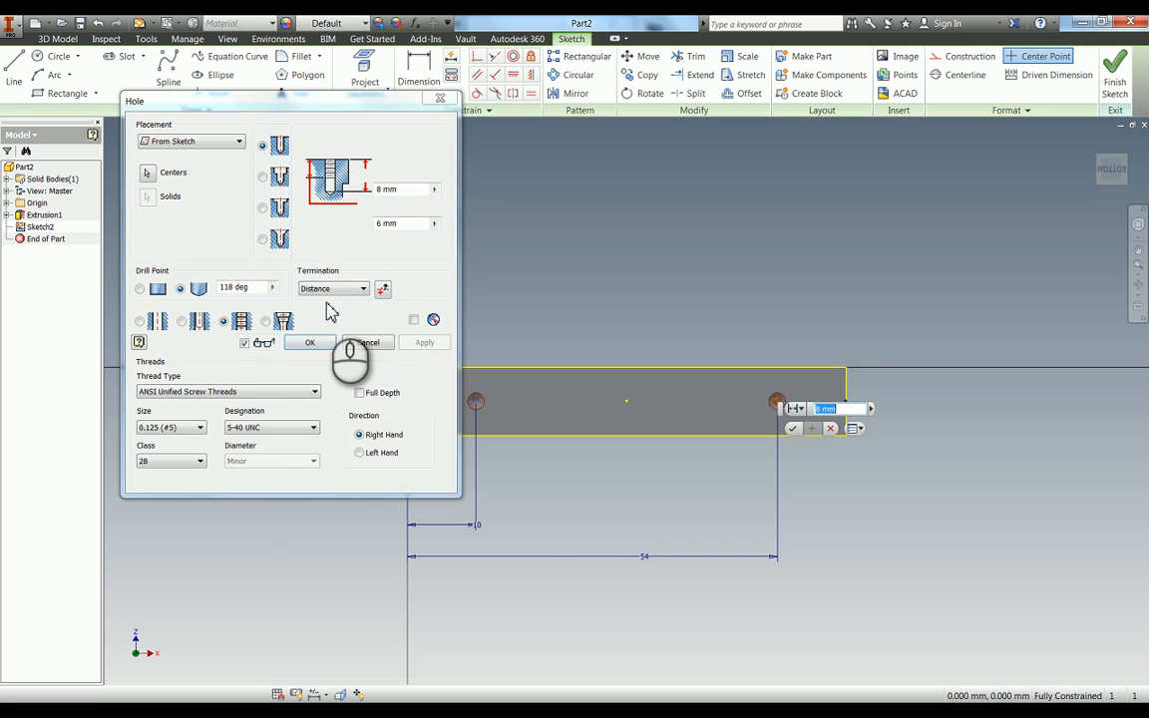
pyautogui.moveTo(412, 206)
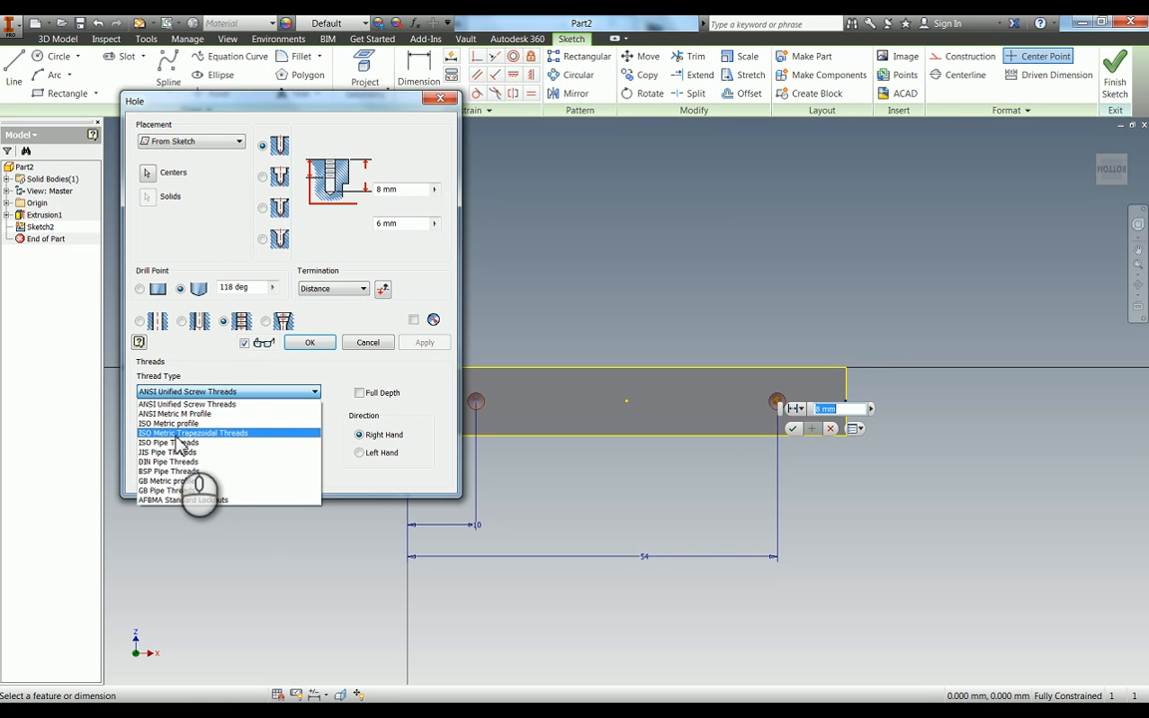
pyautogui.click(167, 423)
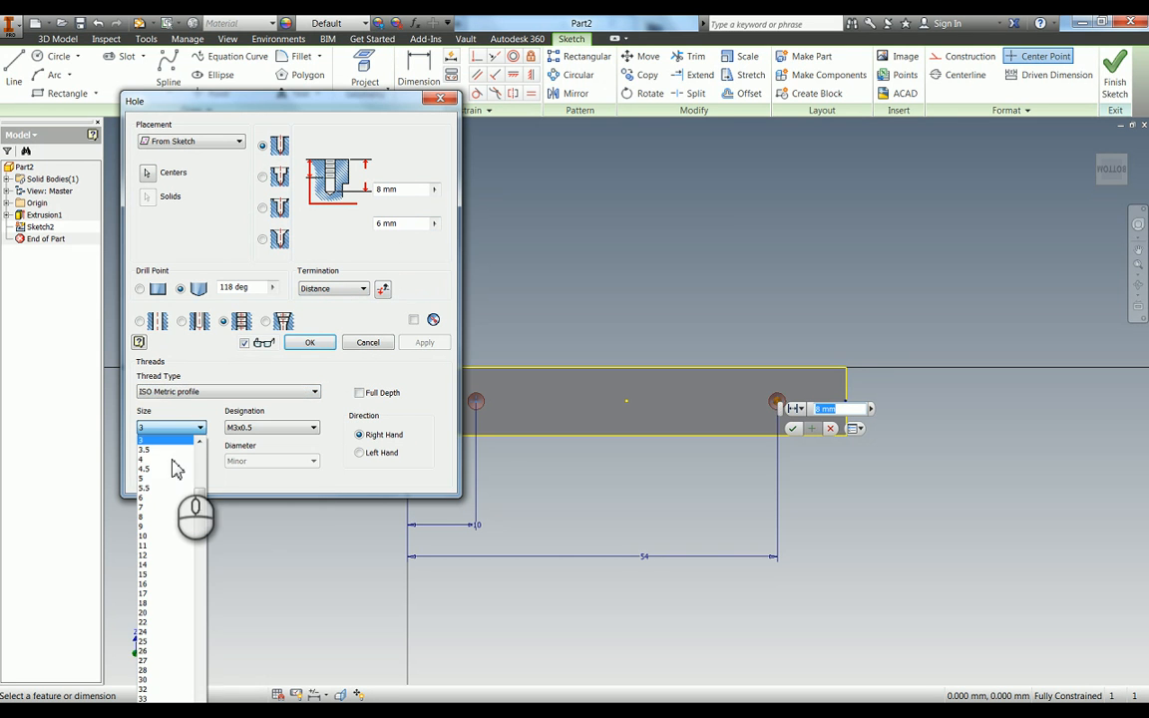
pyautogui.click(143, 477)
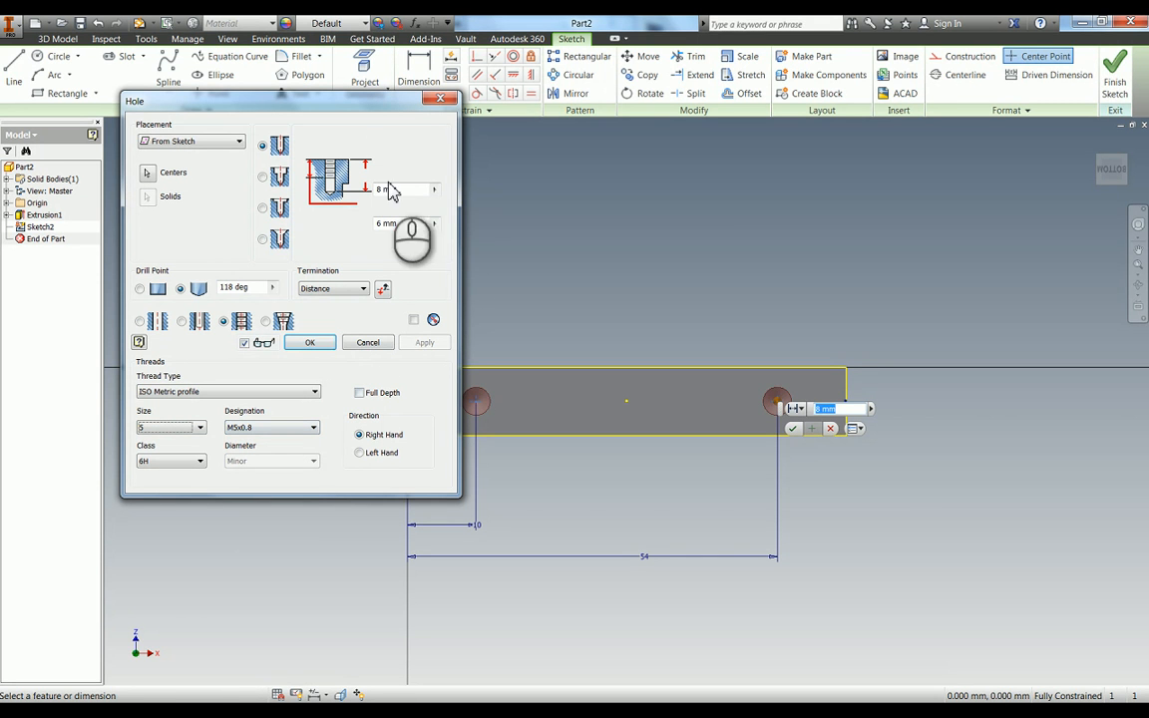
pyautogui.moveTo(406, 224)
pyautogui.write('10')
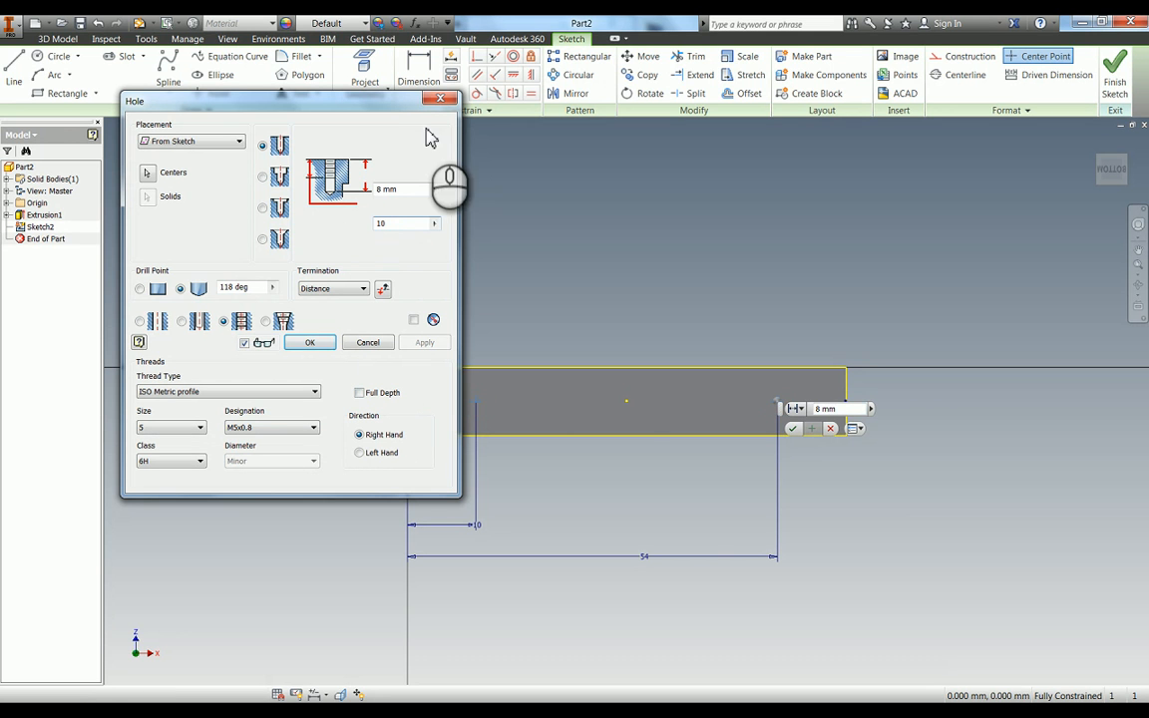
pyautogui.click(386, 189)
pyautogui.write('12.4')
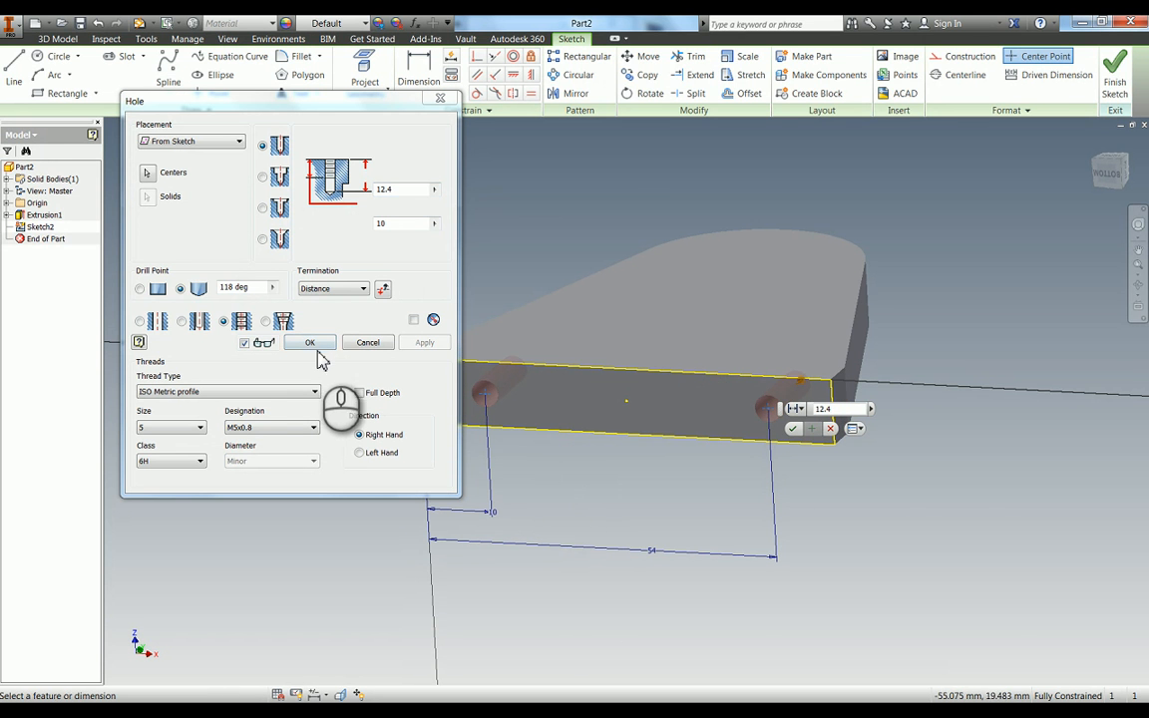
pyautogui.click(310, 342)
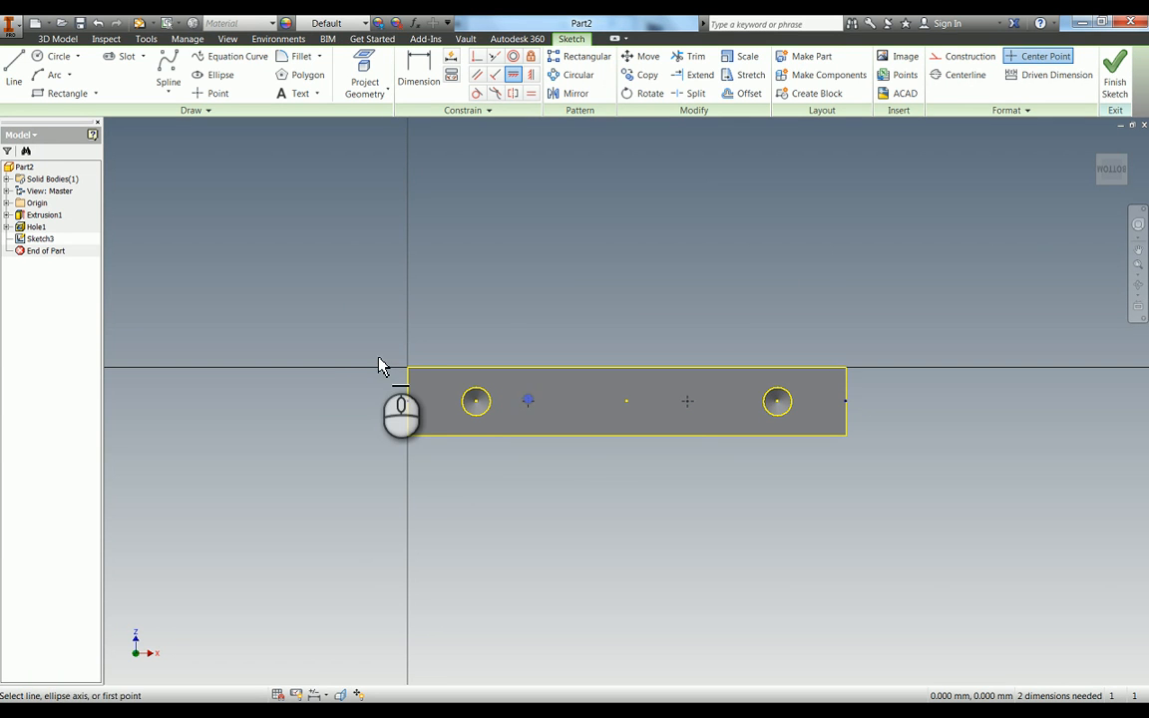
# Place two hole centre points on the front face, 24 mm and 40 mm from the left edge.
pyautogui.click(418, 73)
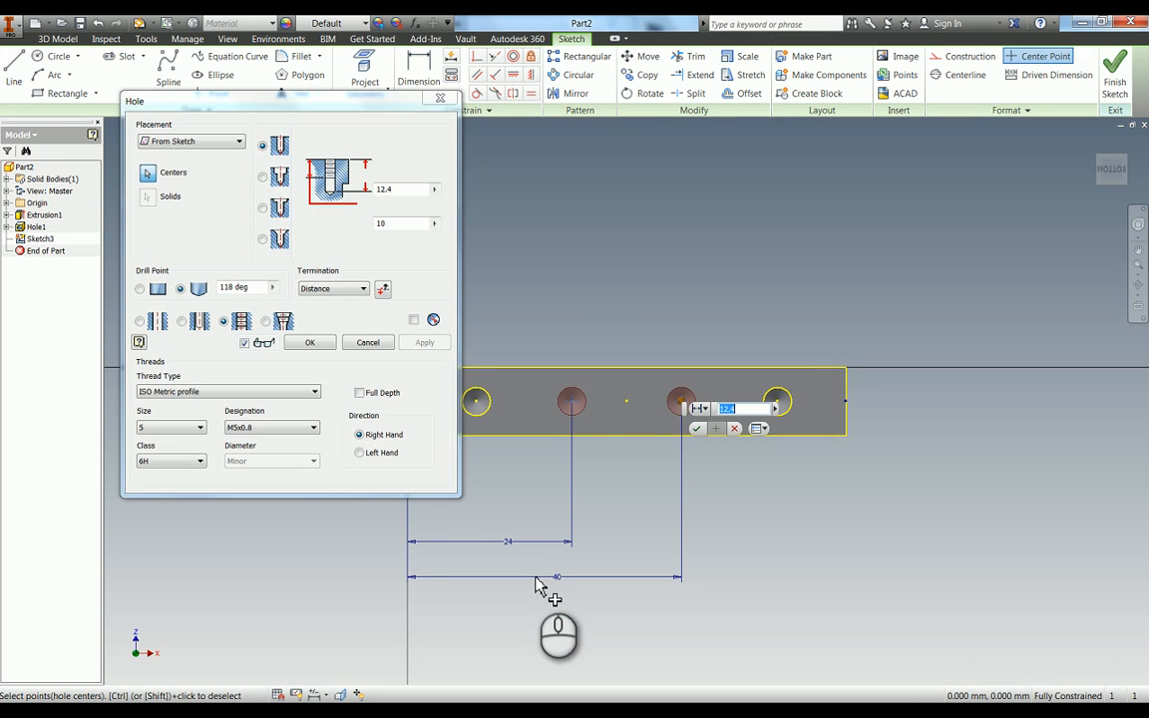
pyautogui.moveTo(533, 254)
pyautogui.write('2')
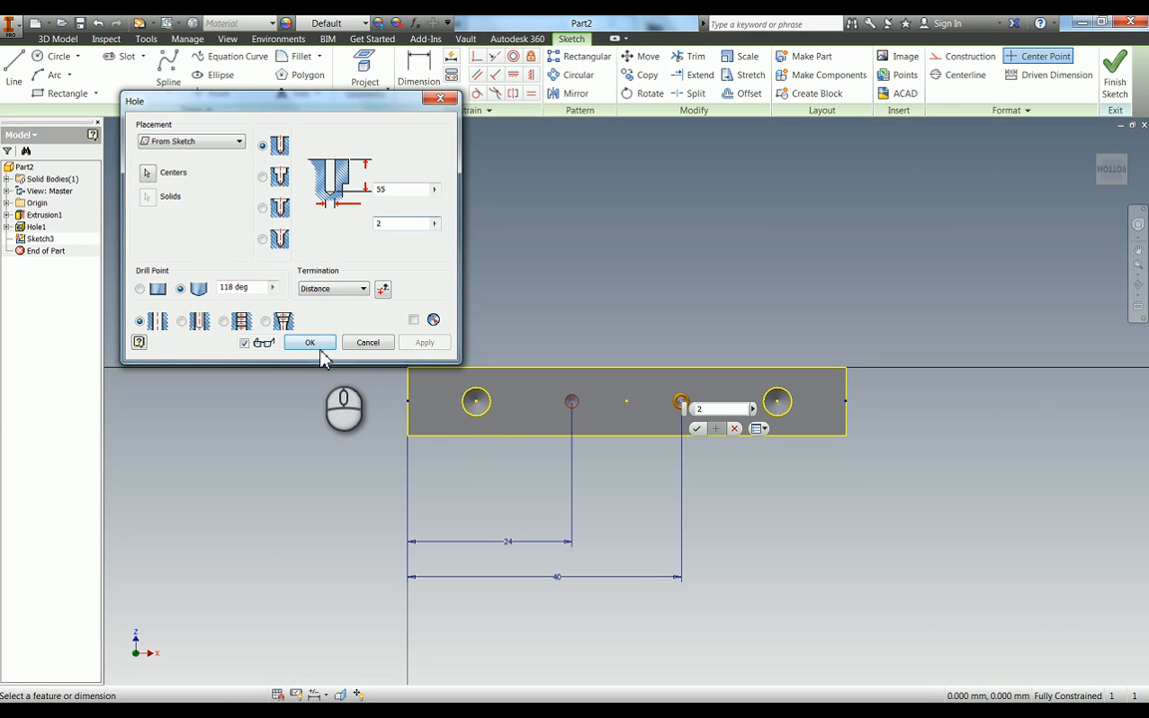
# Create Hole2: two plain 2 mm blind holes at the inner centre points.
pyautogui.click(309, 342)
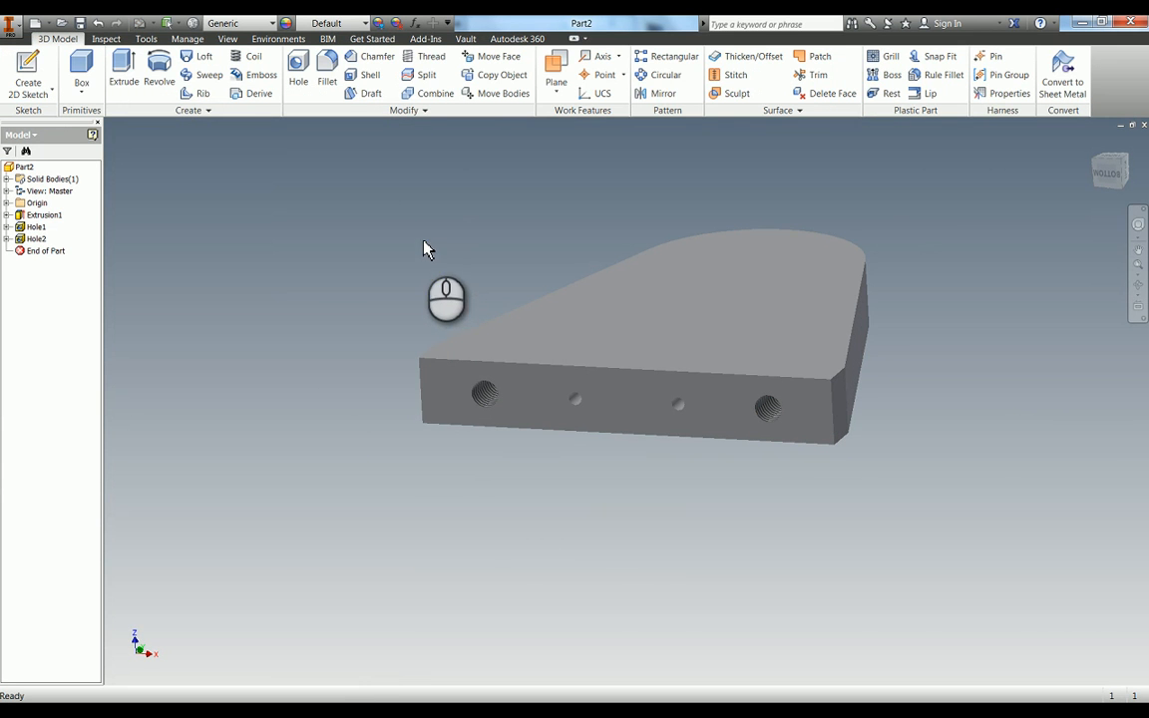
# Sketch on the front face a horizontal construction line 53 mm above the base.
pyautogui.click(669, 419)
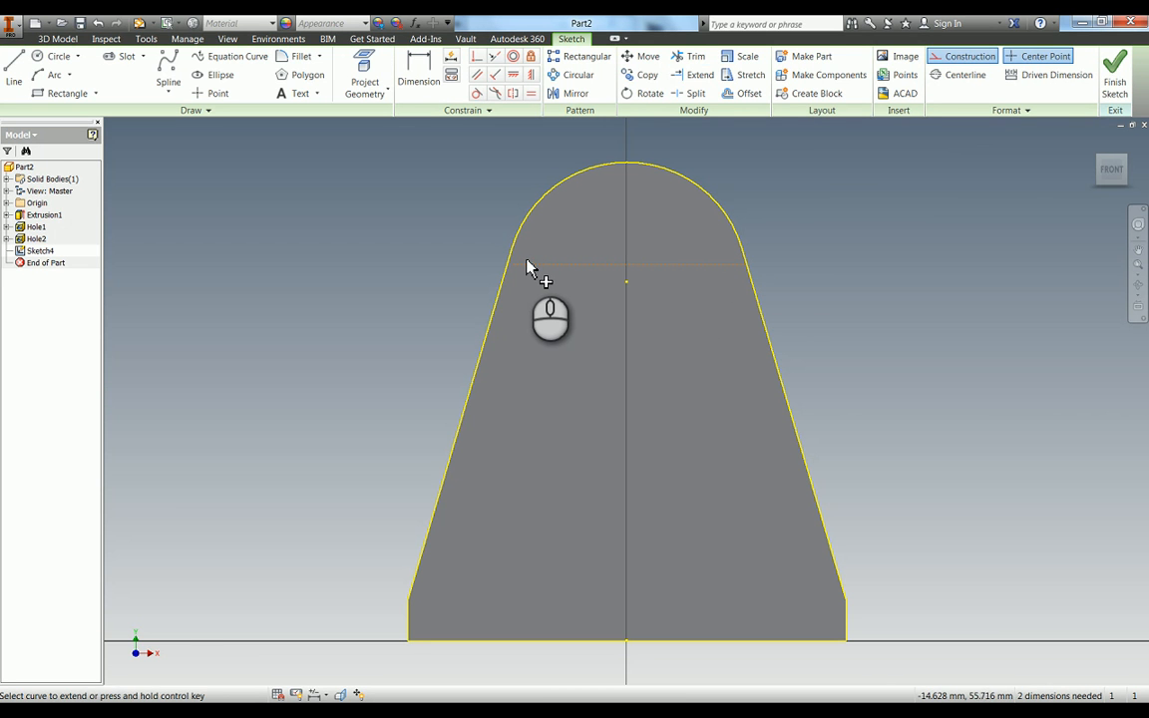
pyautogui.click(696, 56)
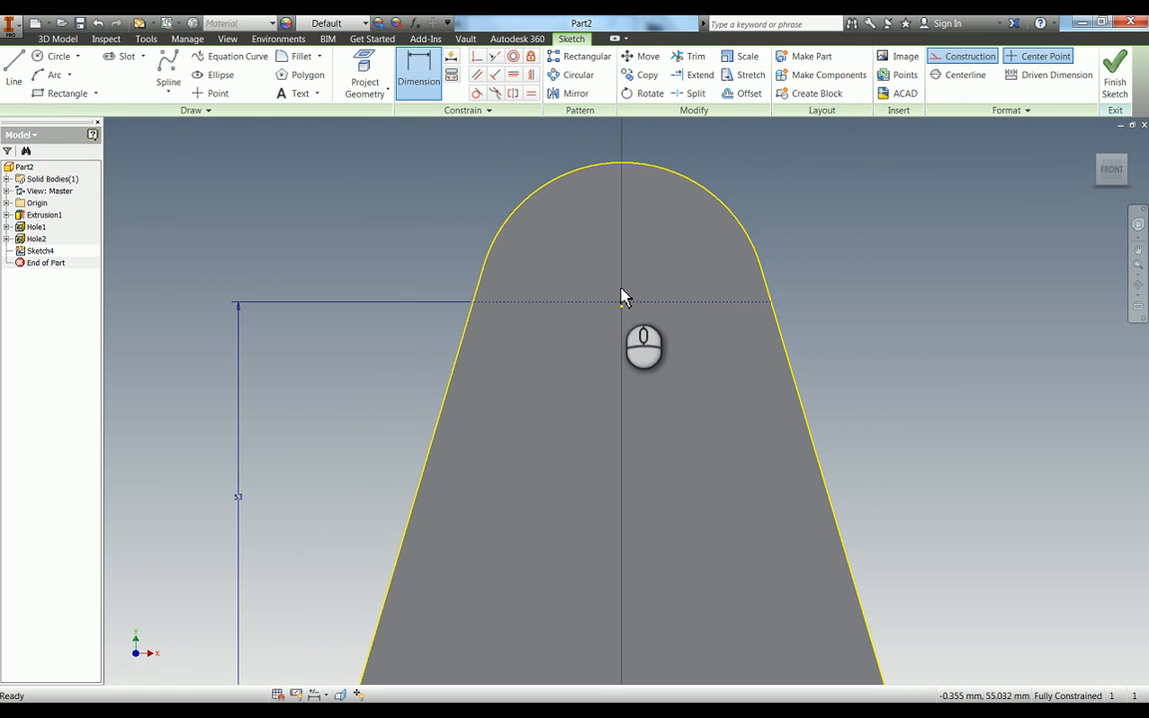
# Draw concentric circles at the line midpoint and two 6 mm circles, offset d28/2, 11 apart.
pyautogui.click(59, 56)
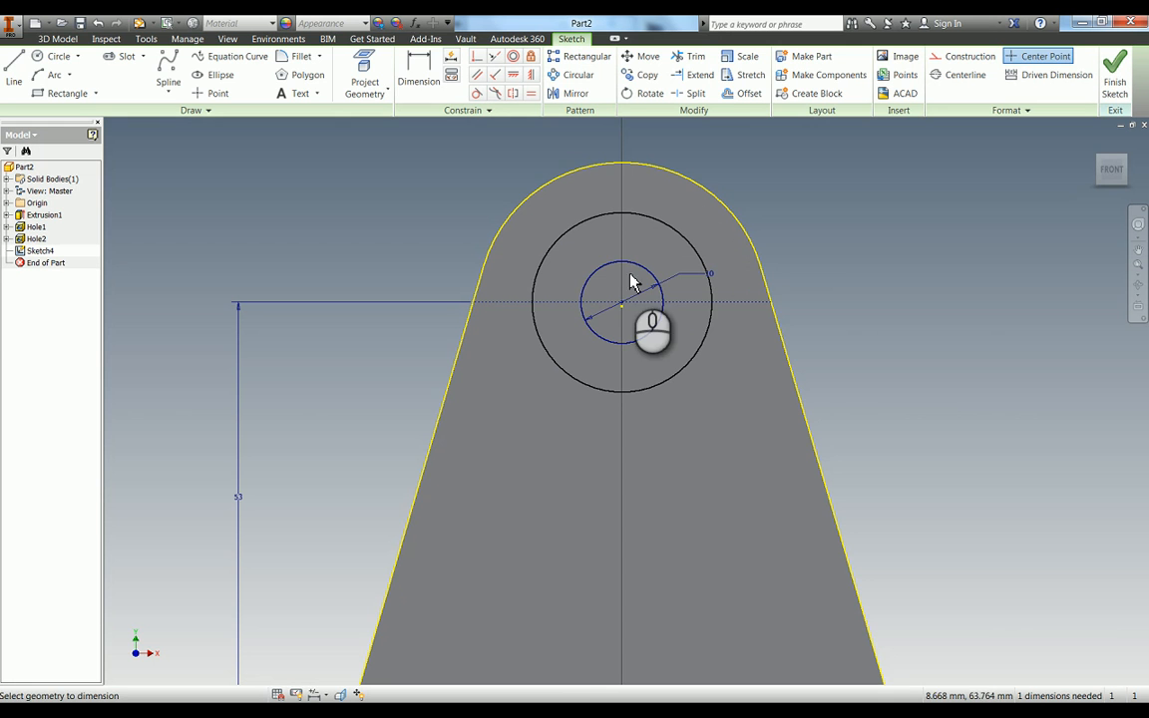
pyautogui.click(418, 75)
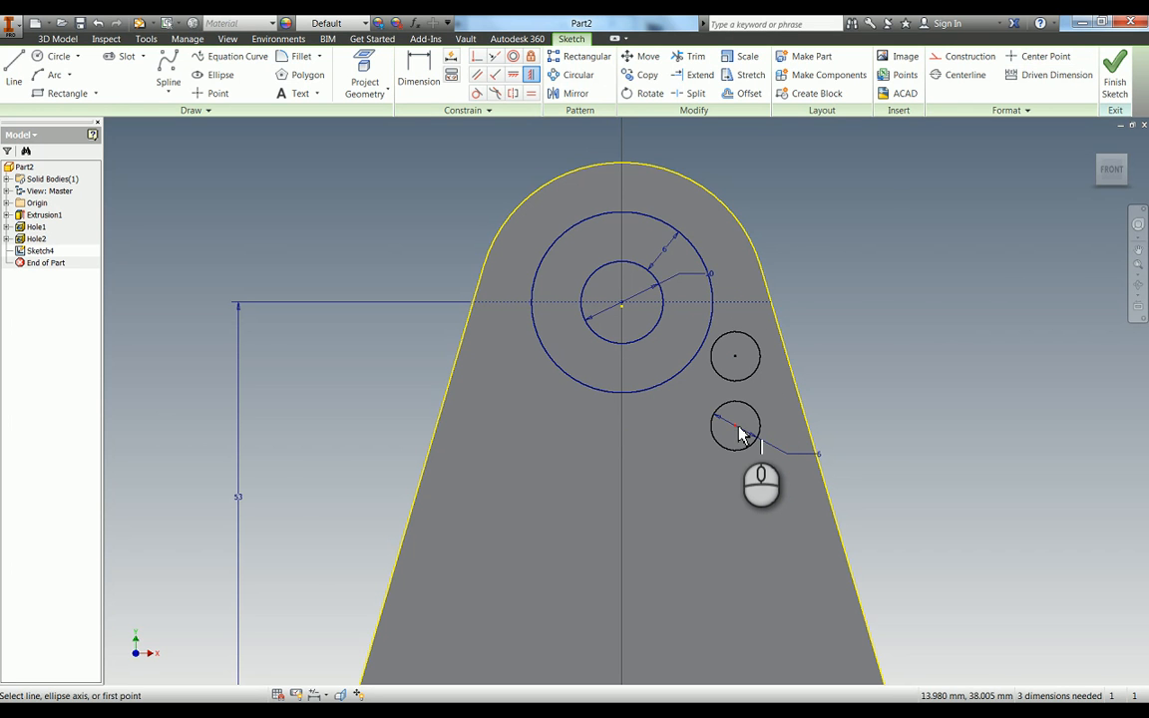
pyautogui.click(418, 73)
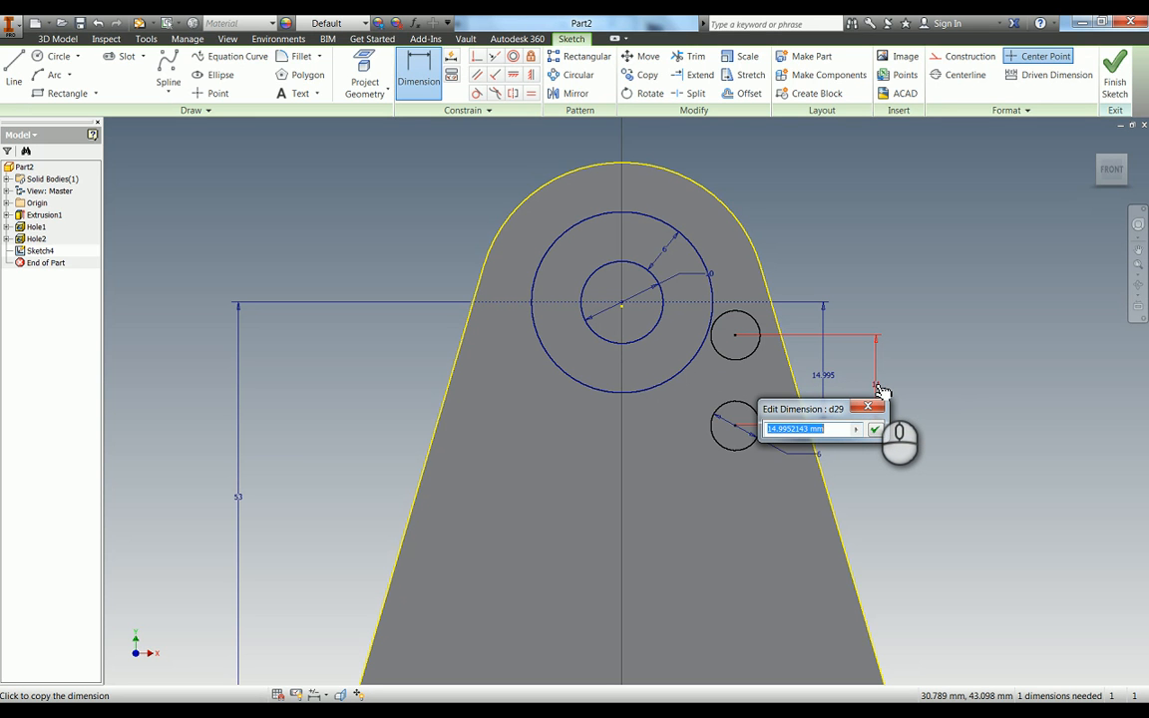
pyautogui.write('d28/2')
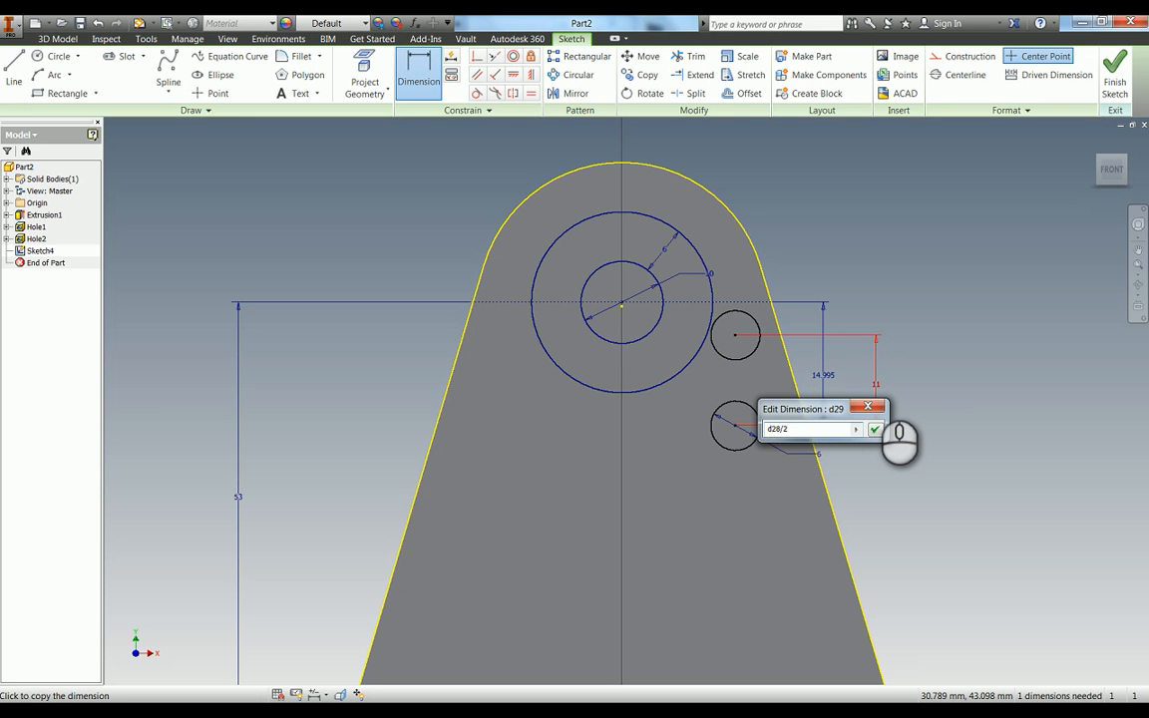
pyautogui.click(875, 429)
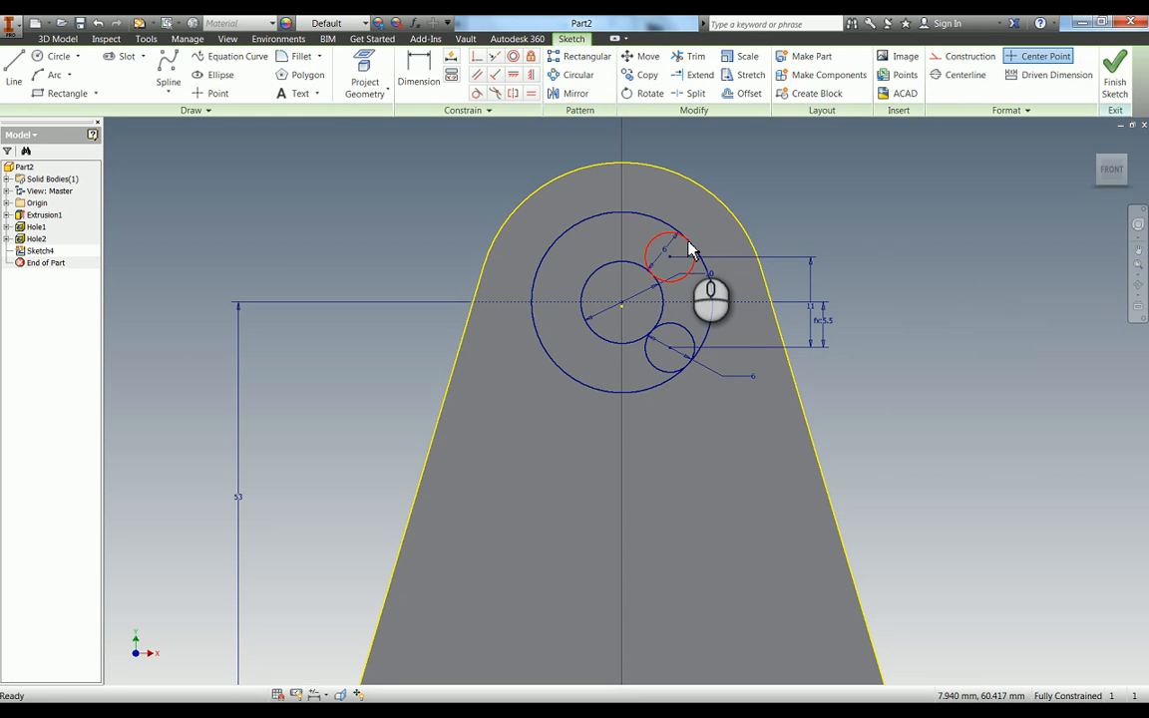
# Trim away the unwanted circle arcs, leaving the curved kidney-shaped slot outline.
pyautogui.click(696, 56)
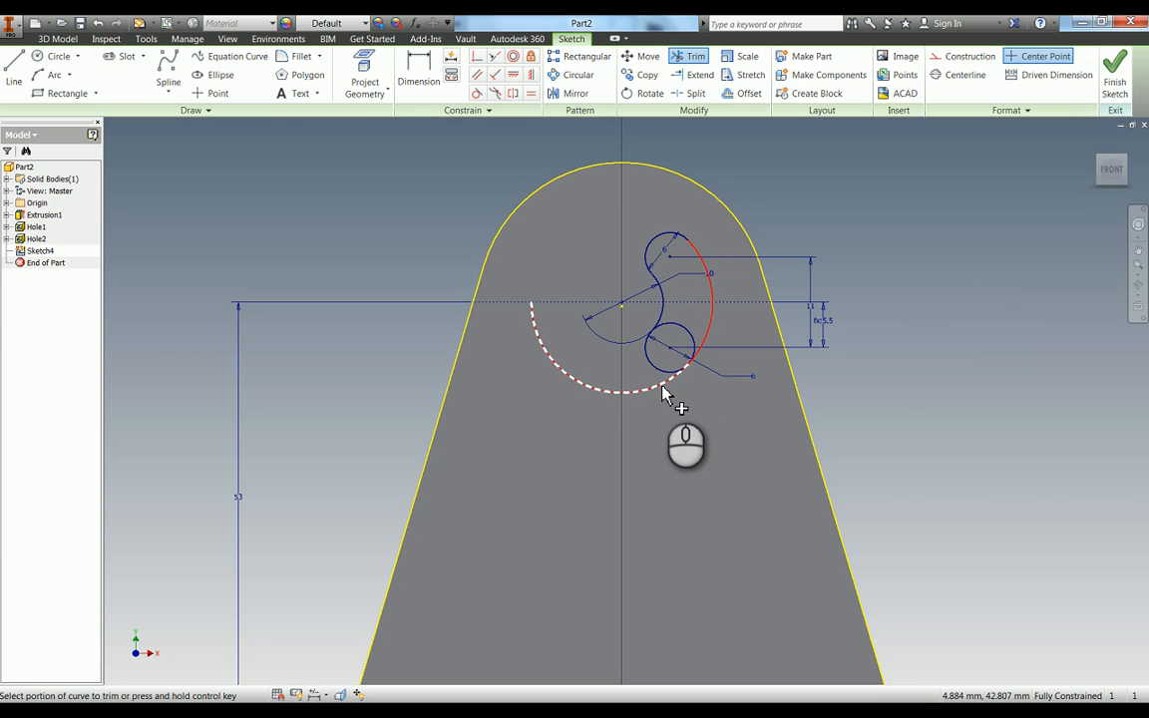
pyautogui.click(664, 391)
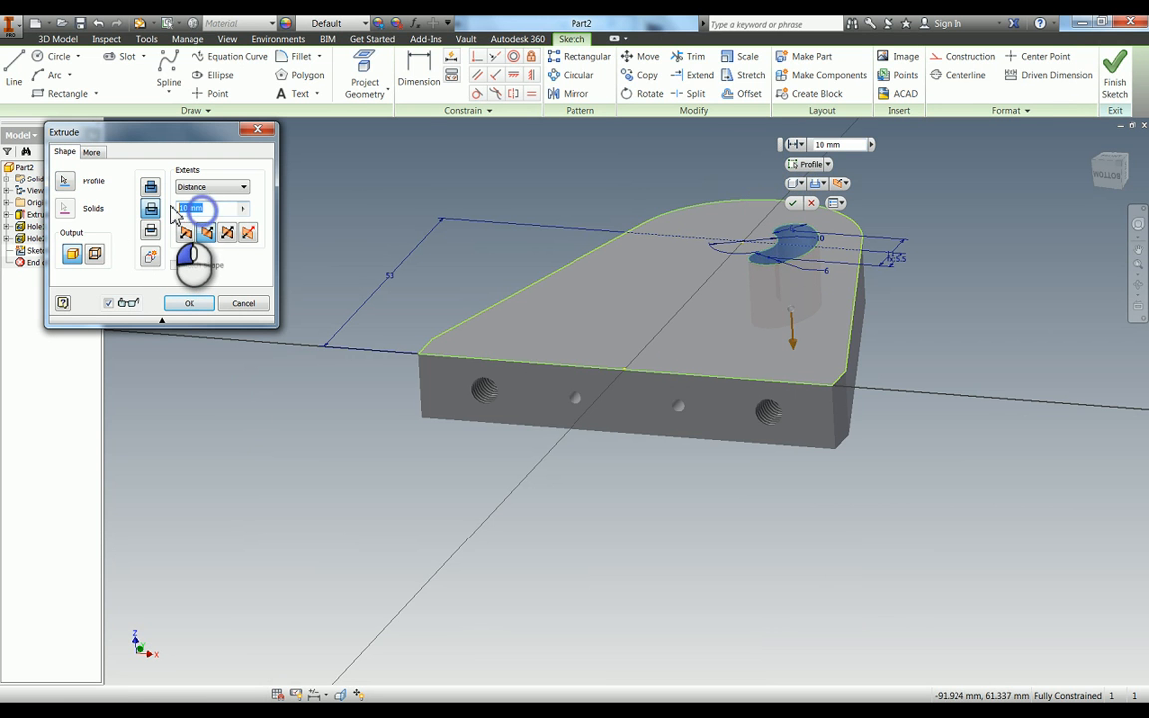
# Set the kidney pocket's cut depth to 10 mm.
pyautogui.click(189, 303)
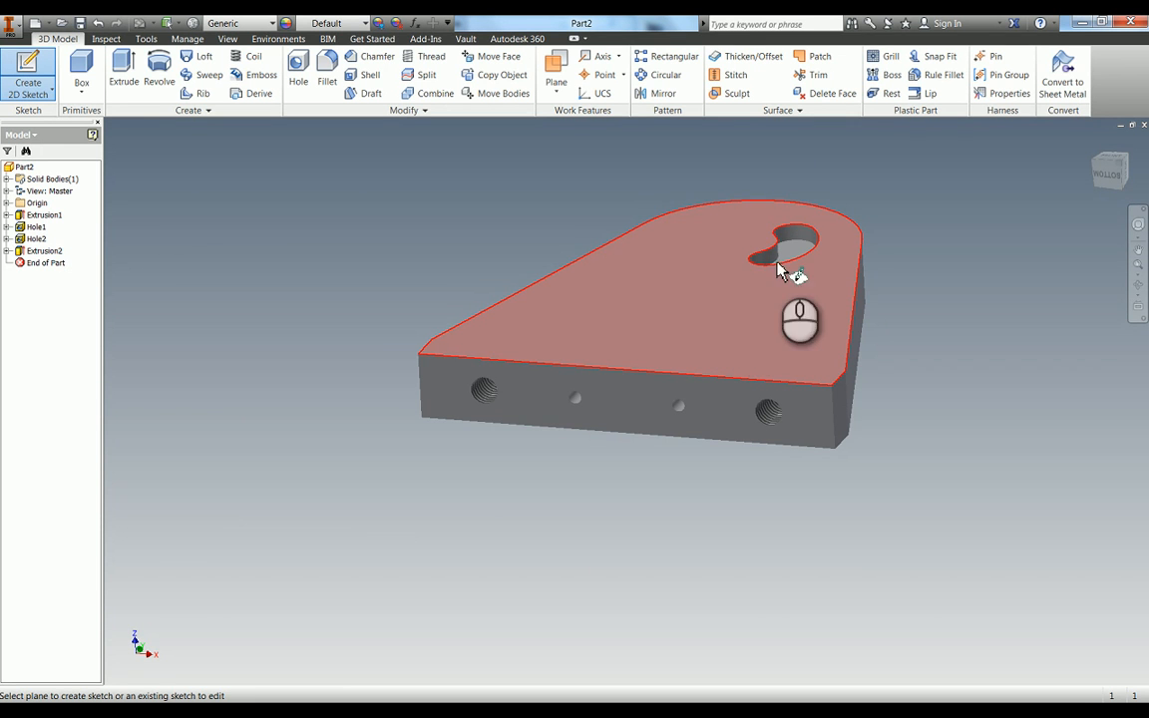
pyautogui.moveTo(738, 299)
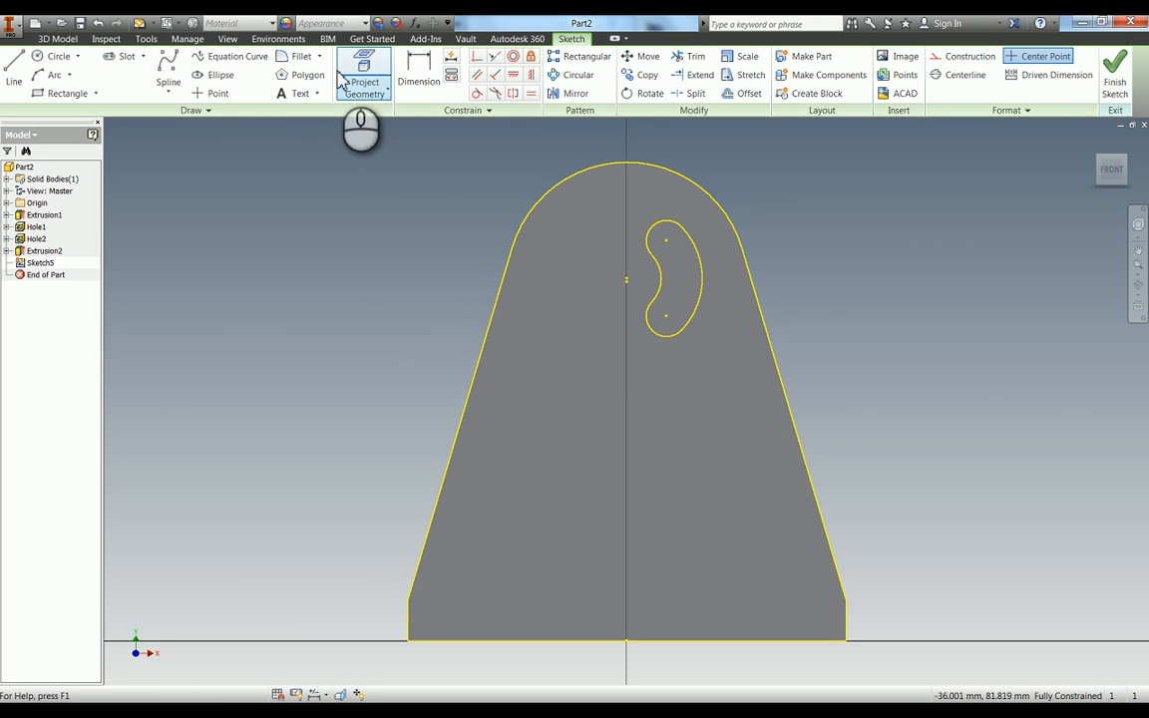
# Place a point dimensioned 53 up and 8 right, then create a 2 mm hole there.
pyautogui.click(217, 93)
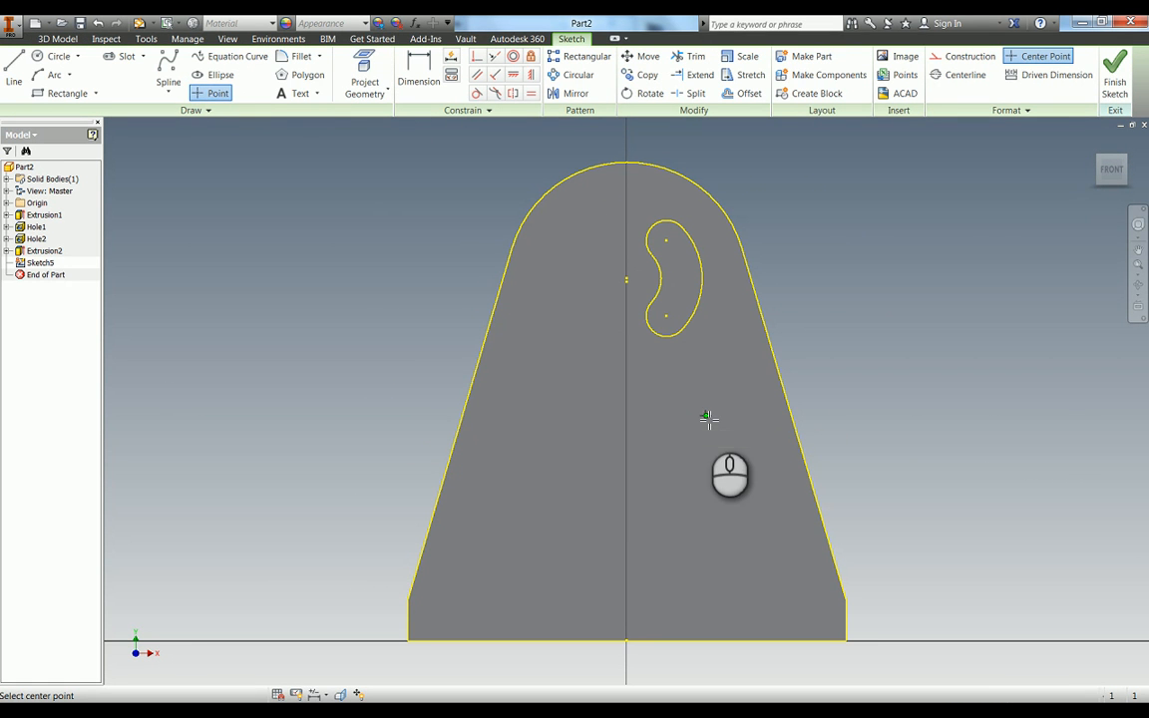
pyautogui.click(418, 74)
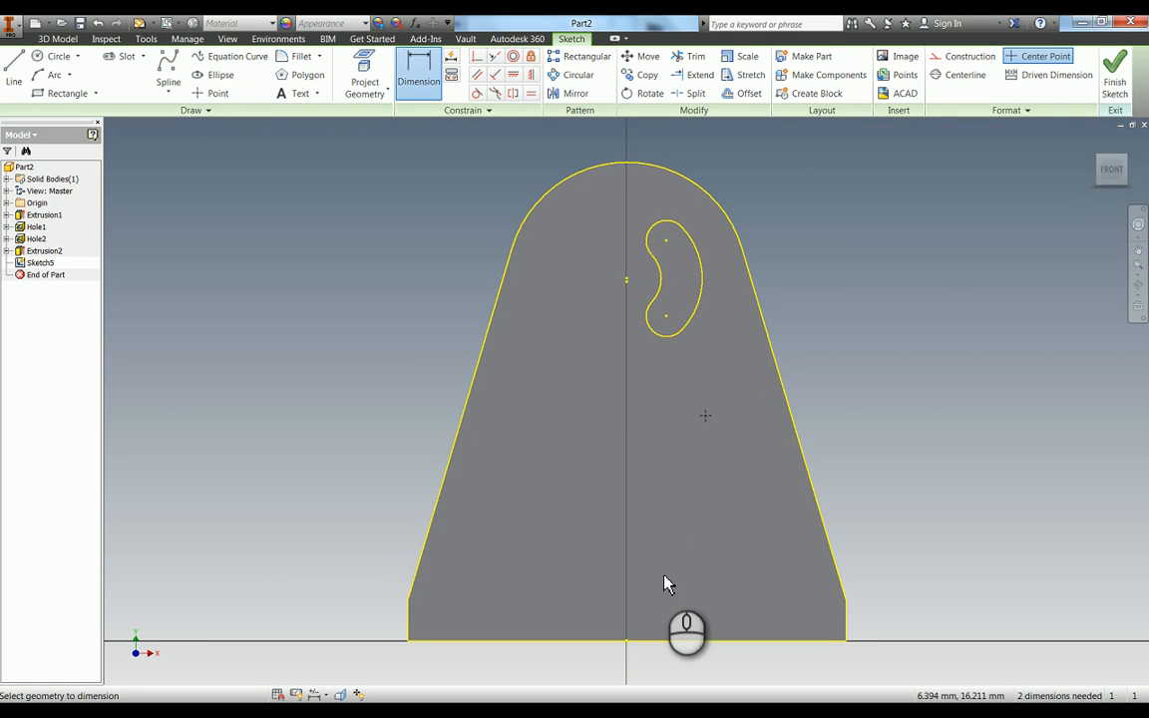
pyautogui.moveTo(713, 648)
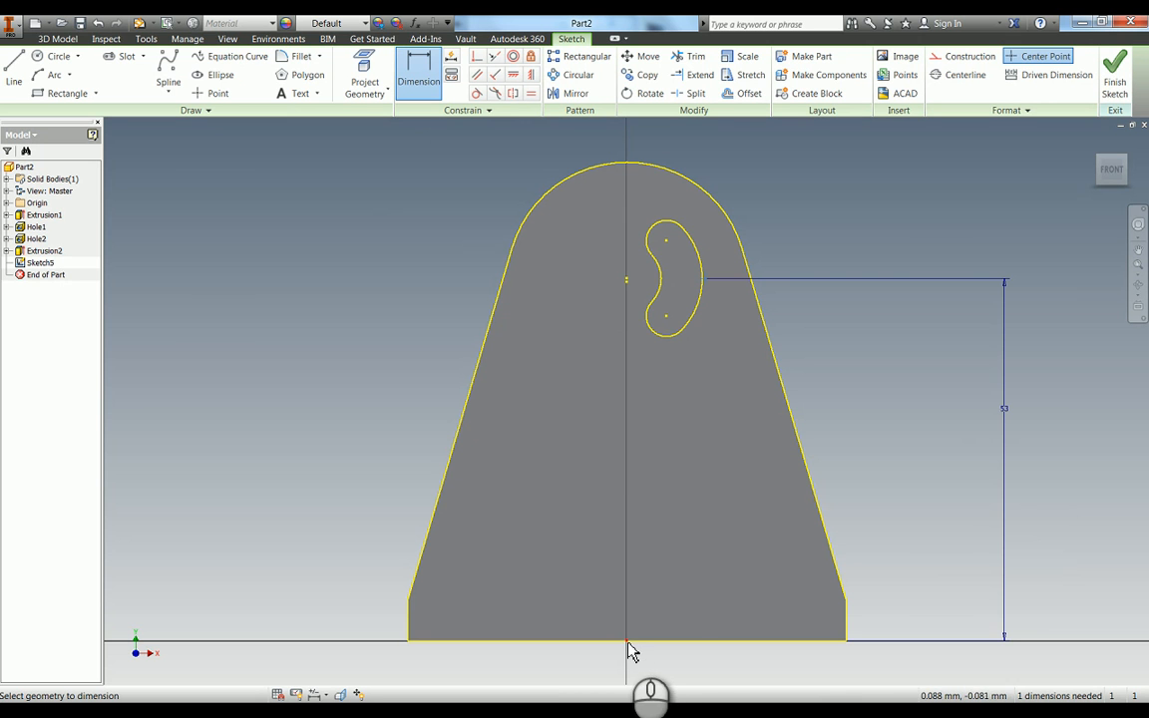
pyautogui.click(666, 662)
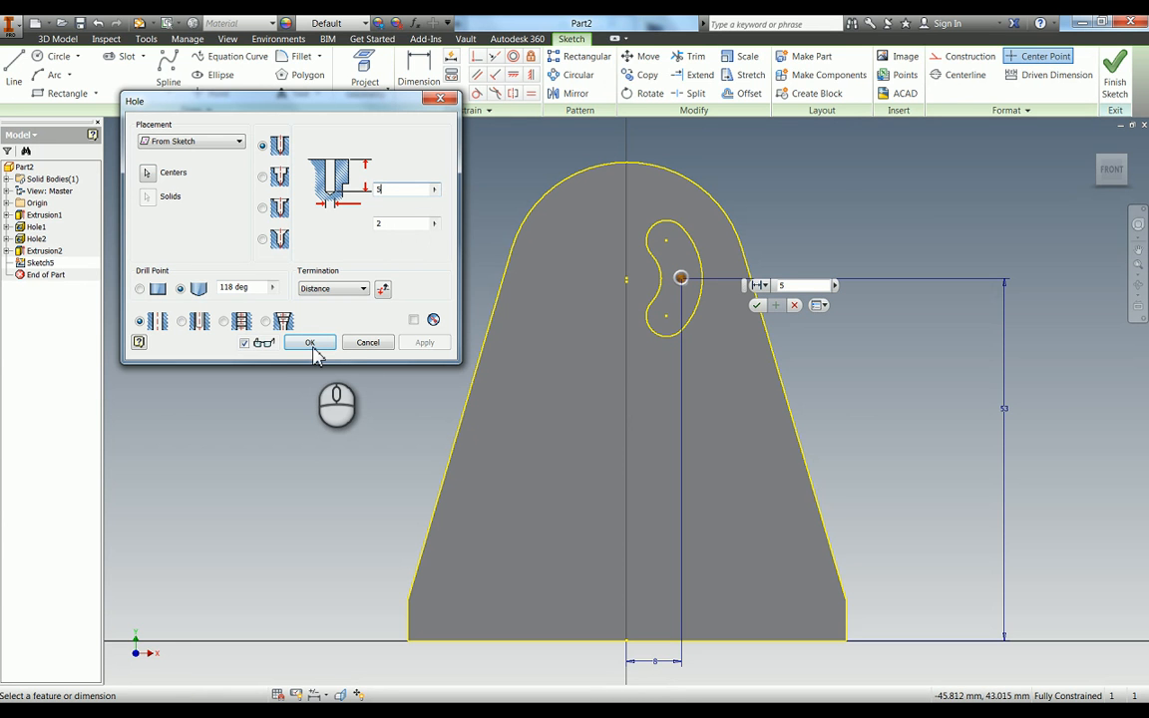
pyautogui.click(310, 343)
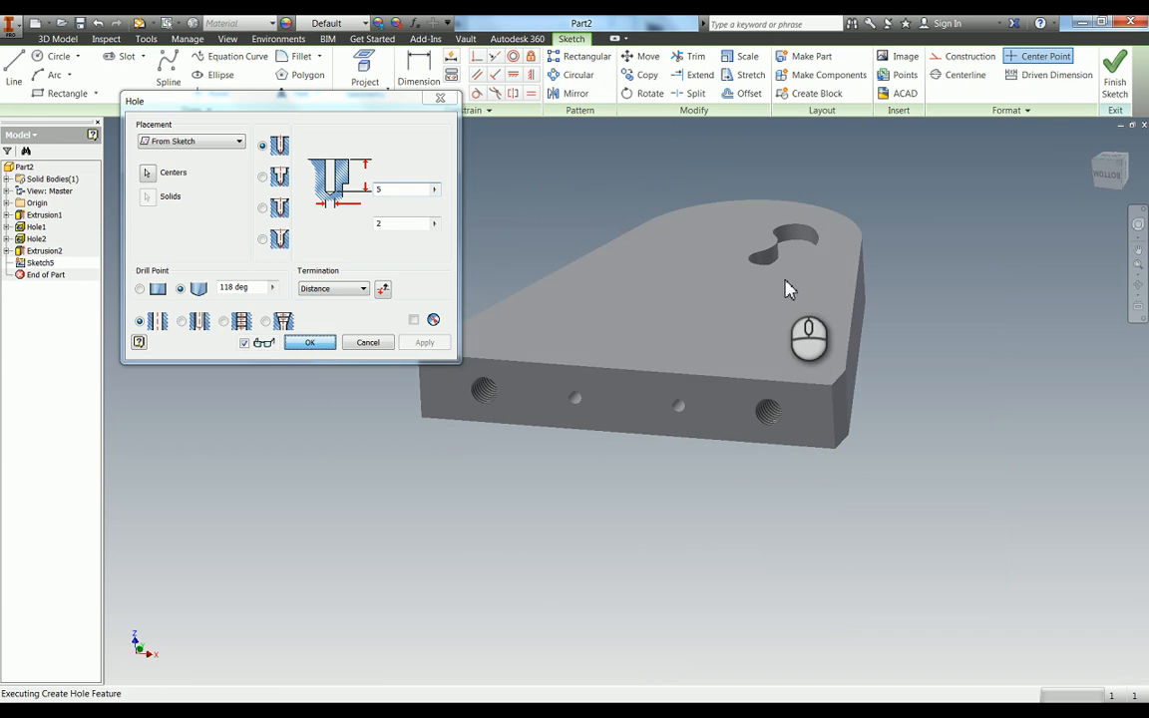
# Look straight at the plate's narrow side face.
pyautogui.click(309, 342)
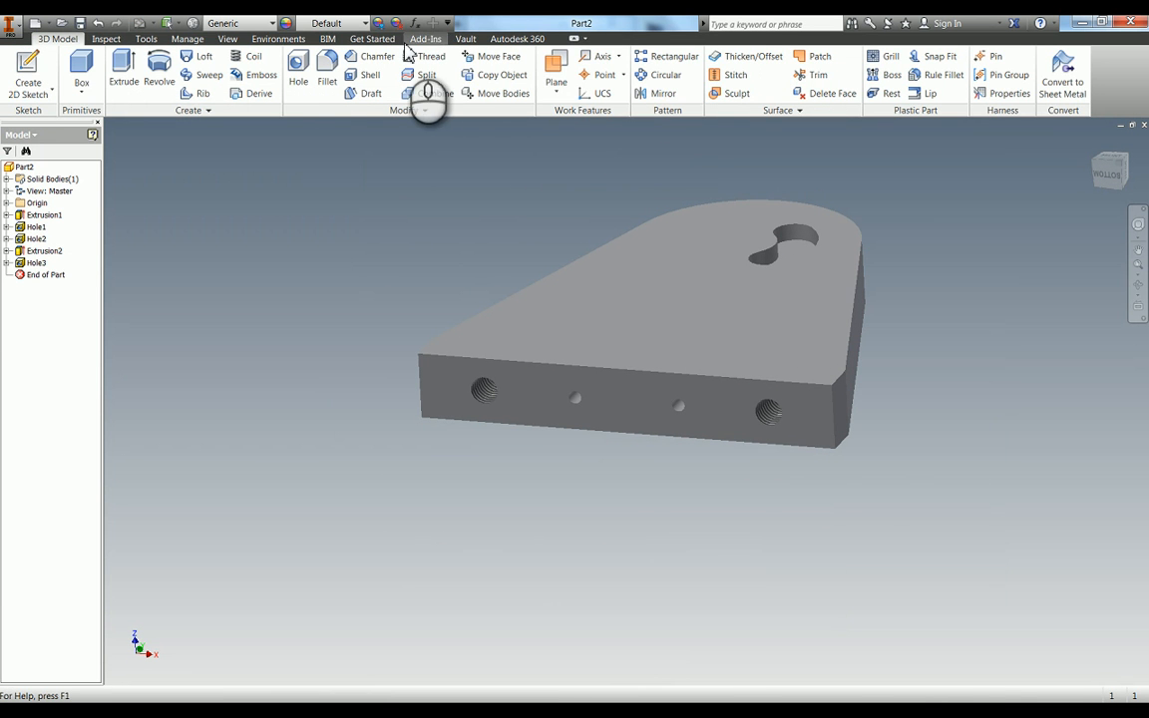
pyautogui.click(227, 39)
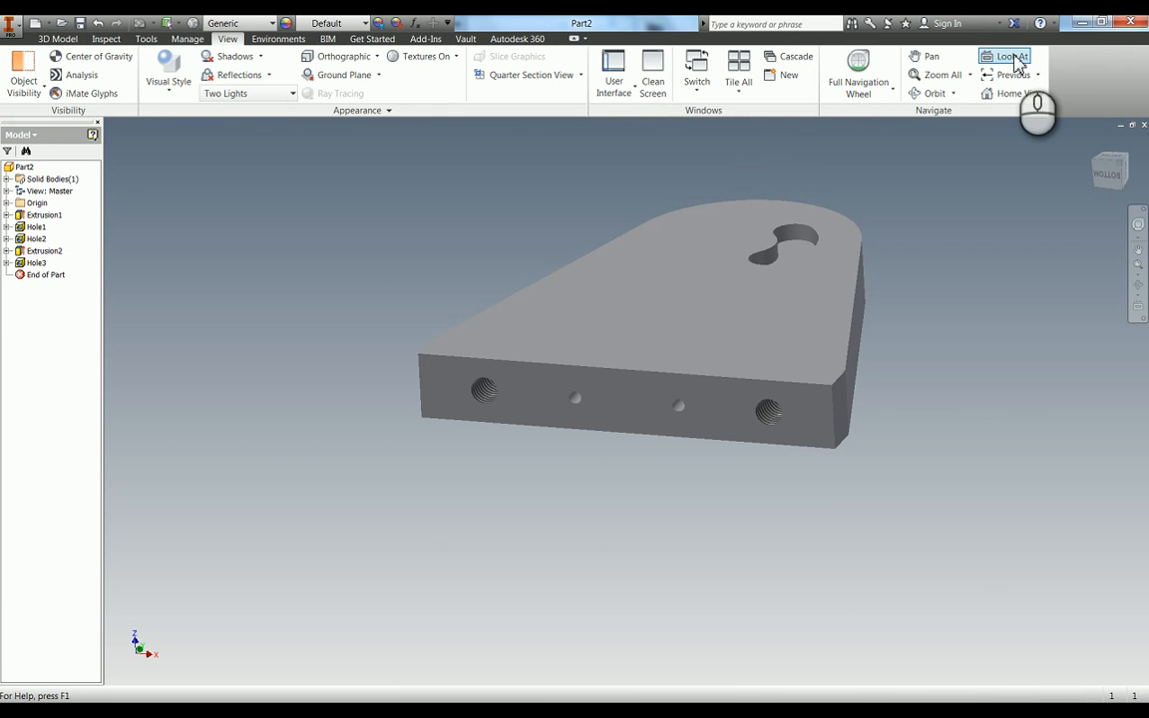
pyautogui.click(1011, 56)
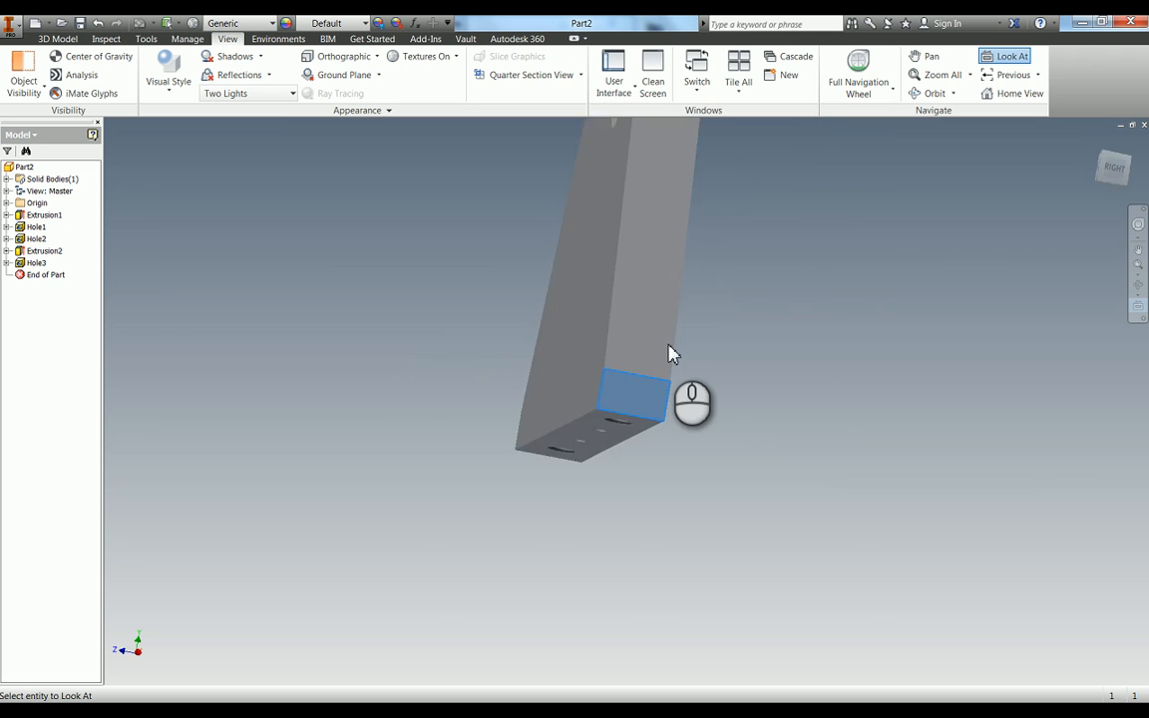
pyautogui.click(633, 394)
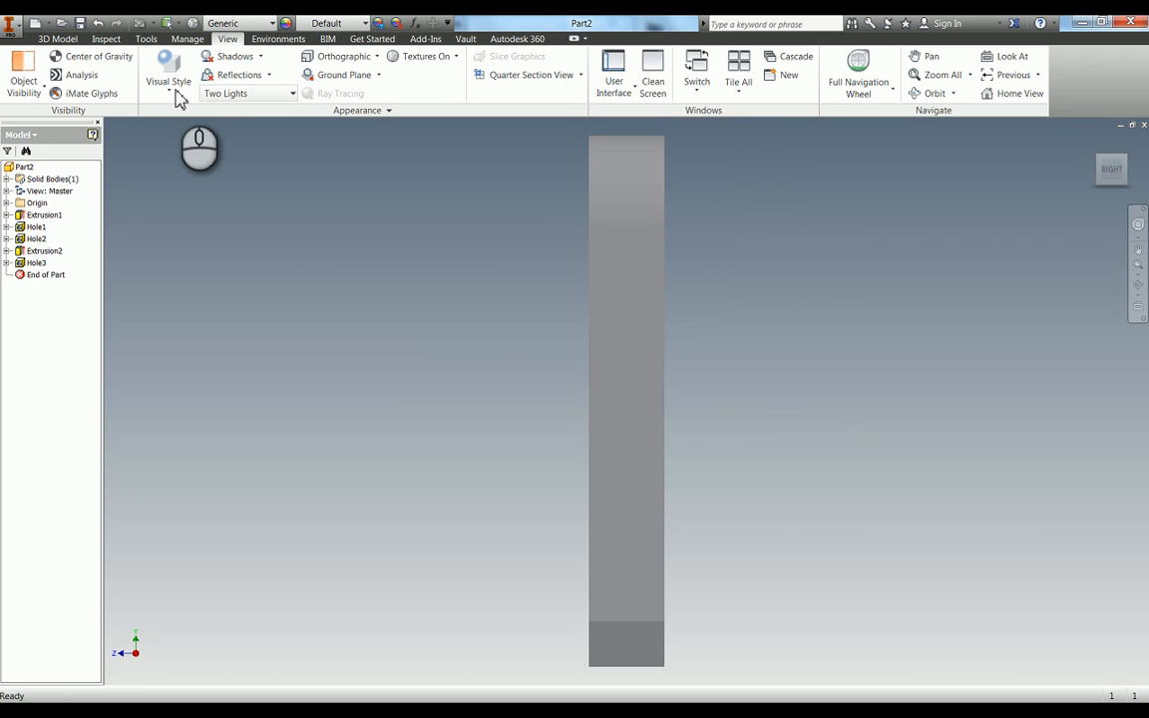
# Briefly show hidden edges to reveal the holes, then return to plain Shaded.
pyautogui.click(168, 72)
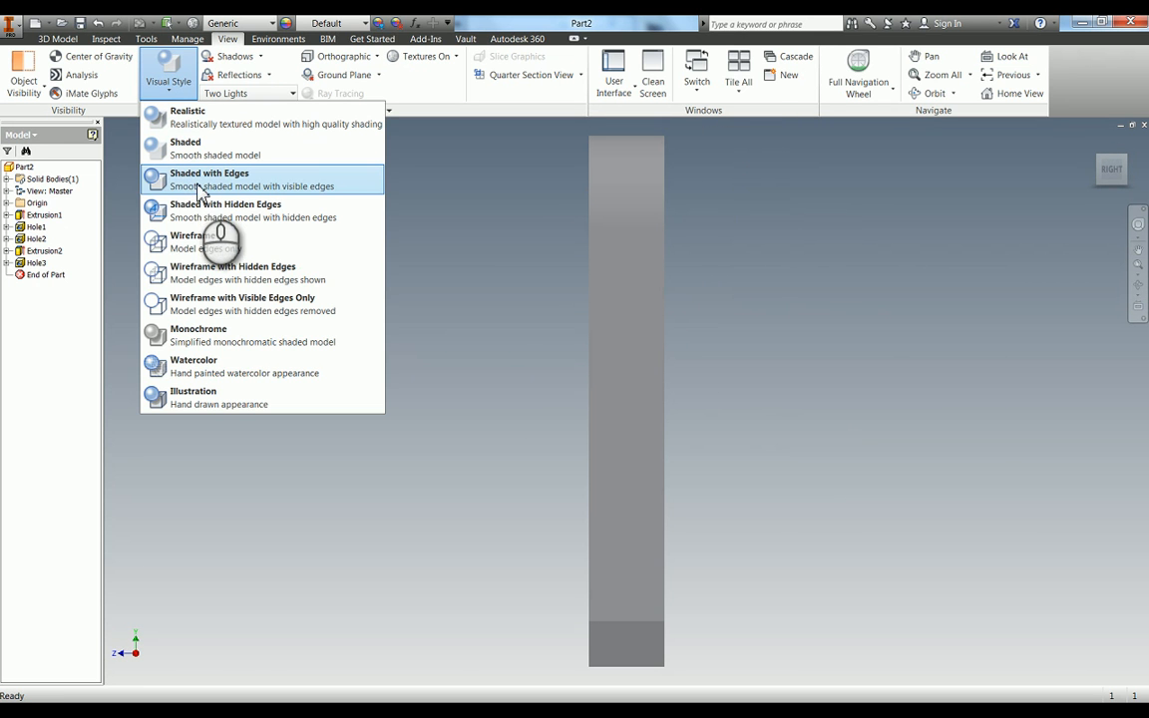
pyautogui.click(210, 179)
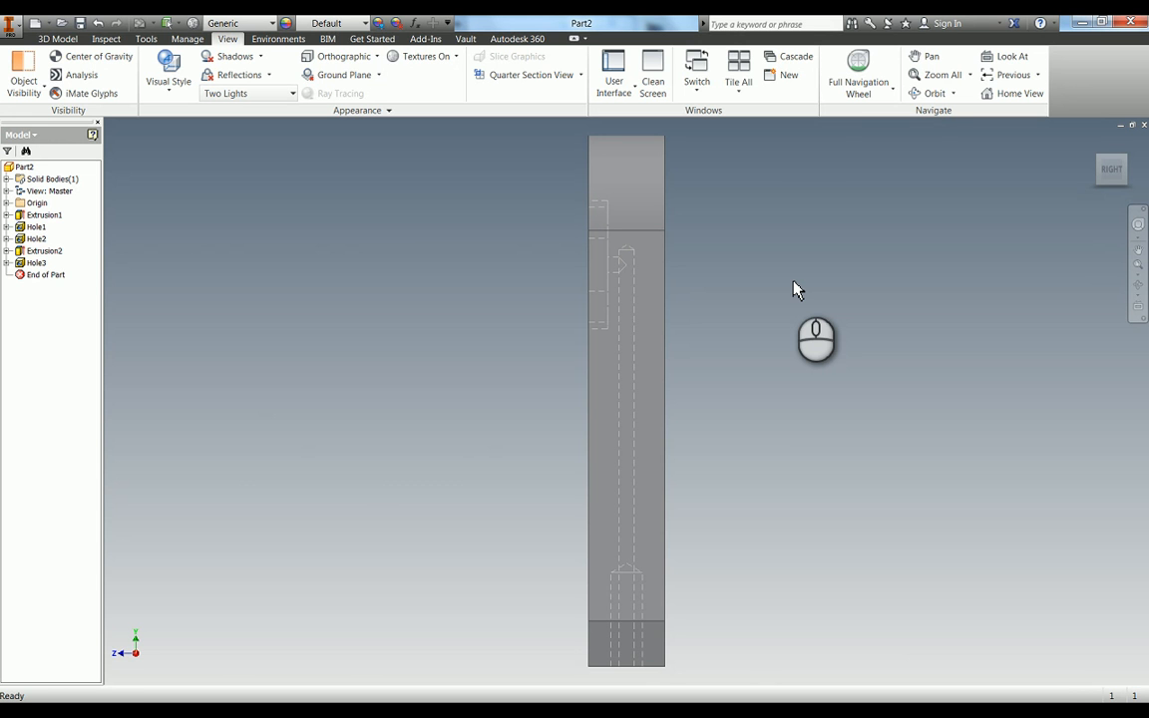
pyautogui.click(167, 75)
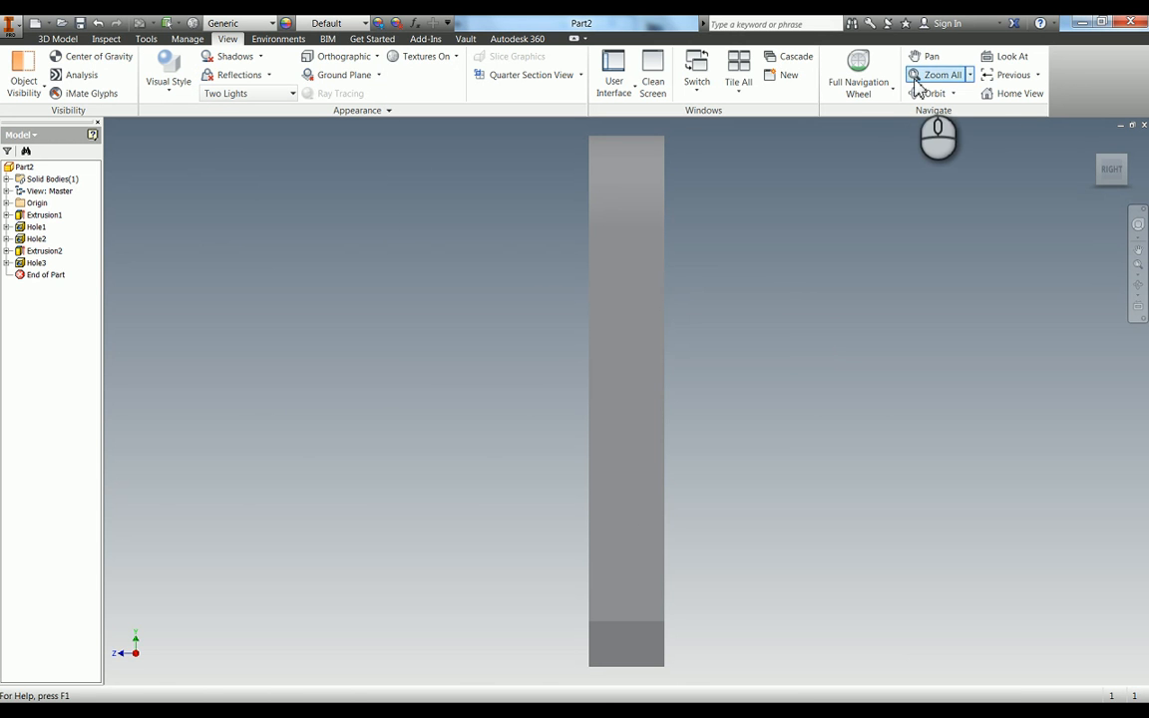
# Place a hole centre point on the centreline, dimensioned 53 mm from the bottom edge.
pyautogui.click(941, 74)
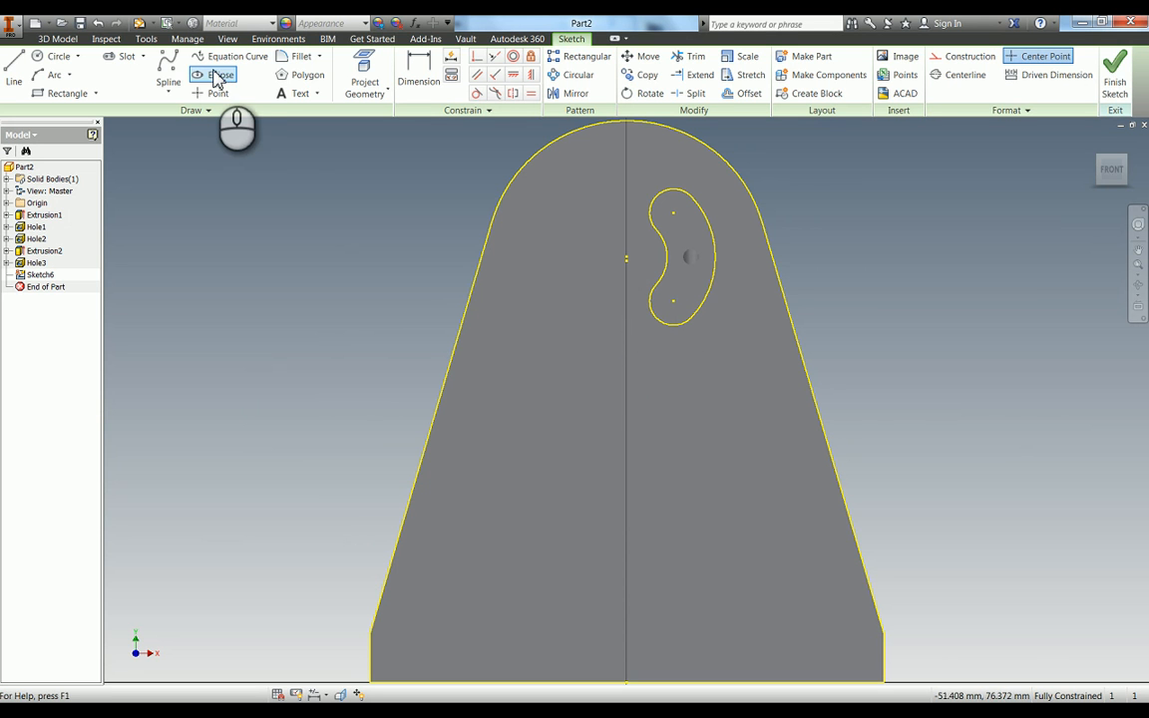
pyautogui.click(218, 93)
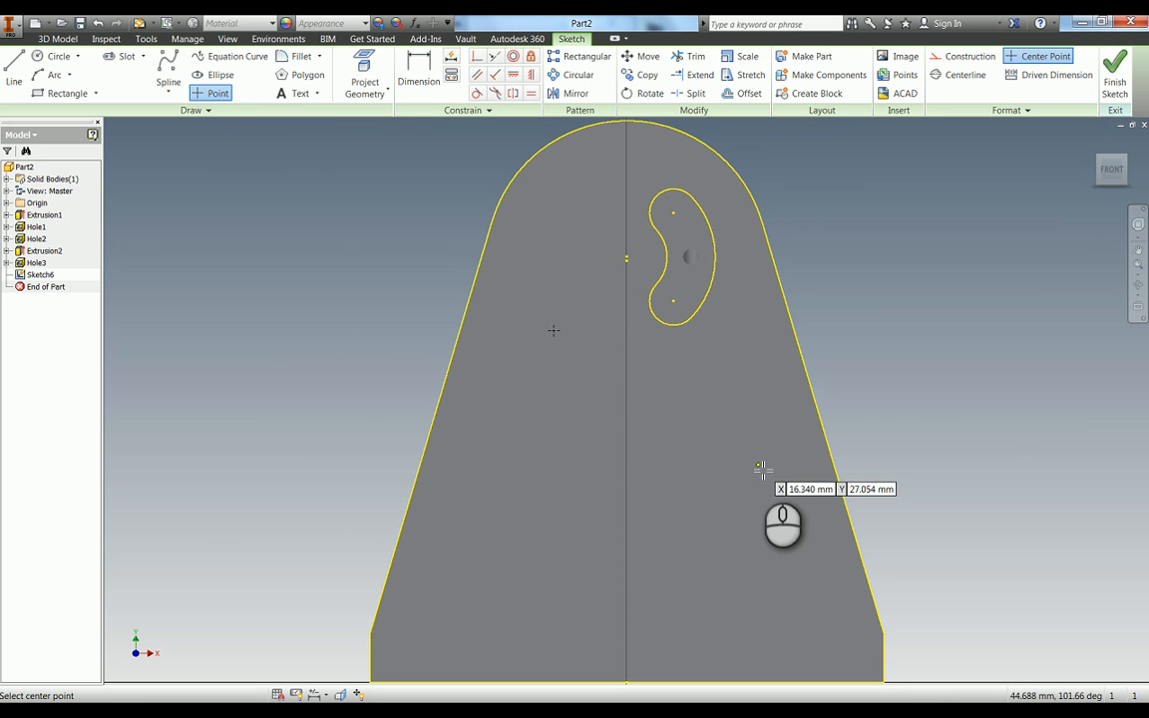
pyautogui.click(418, 75)
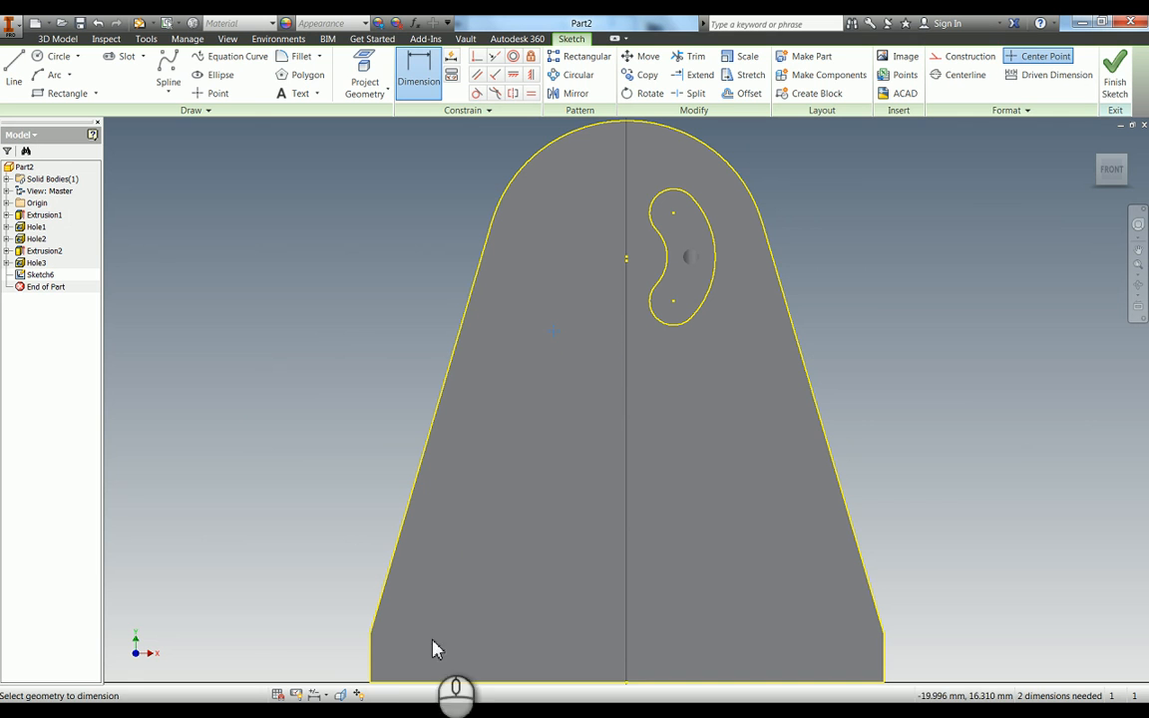
pyautogui.click(556, 330)
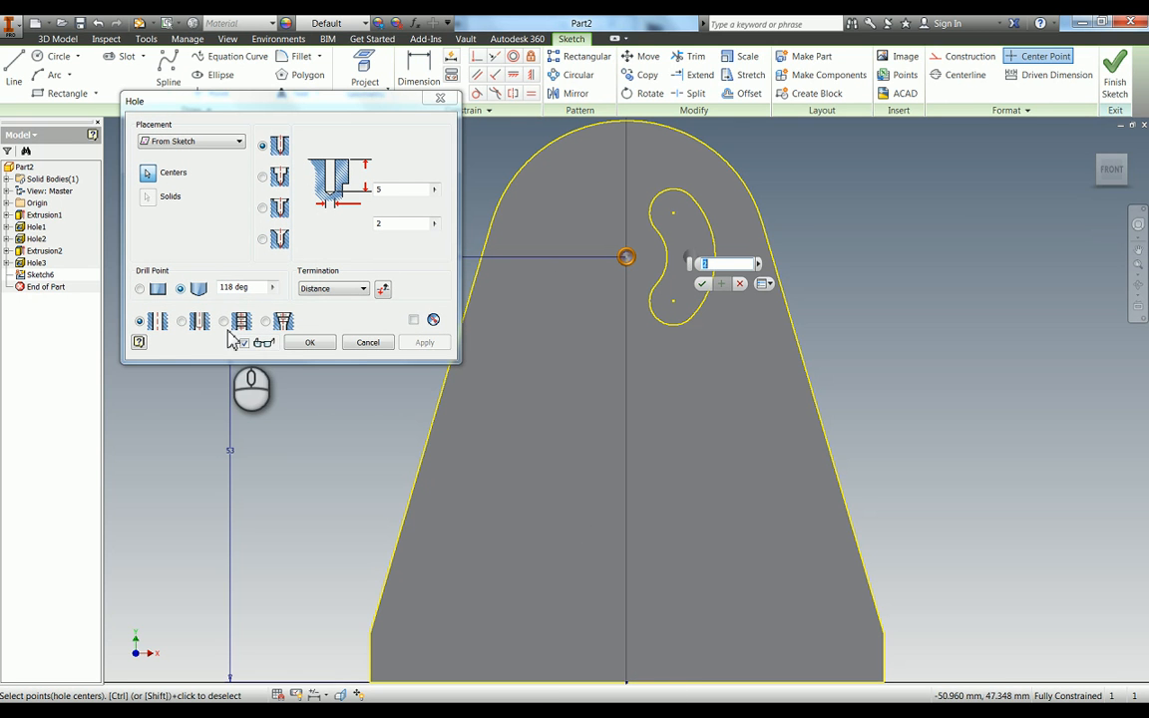
# Create an ISO Metric M5x0.8 tapped hole, Through All with full-depth thread.
pyautogui.click(223, 320)
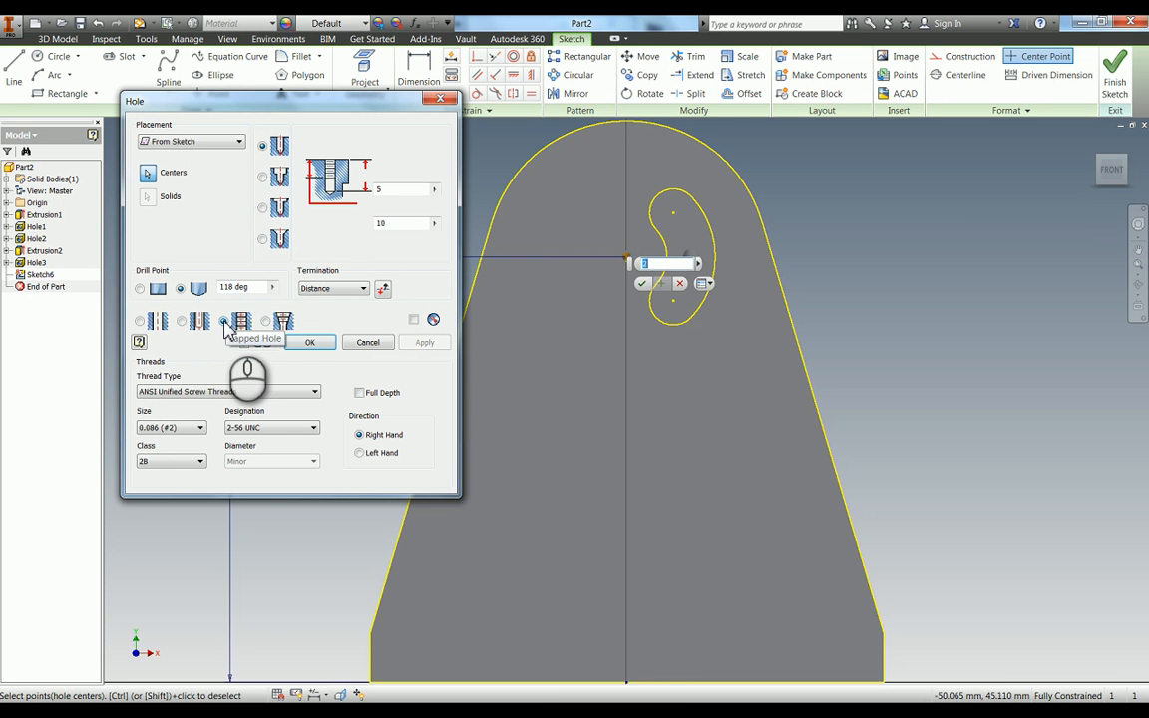
pyautogui.click(225, 320)
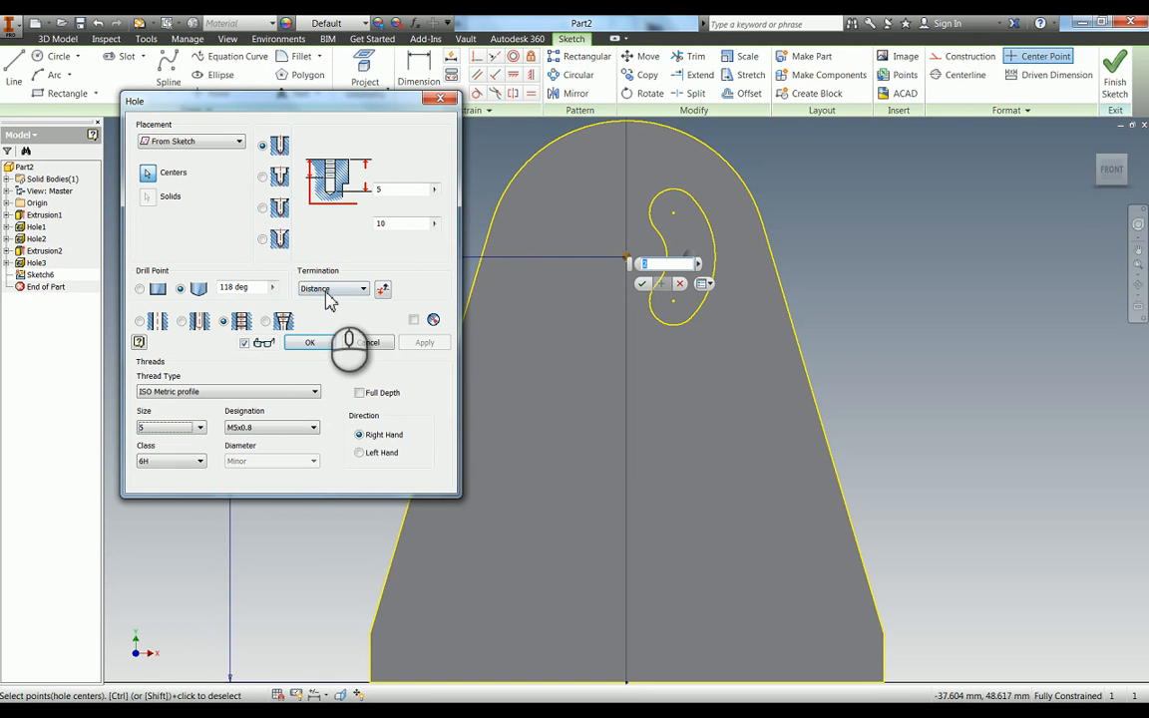
pyautogui.click(334, 288)
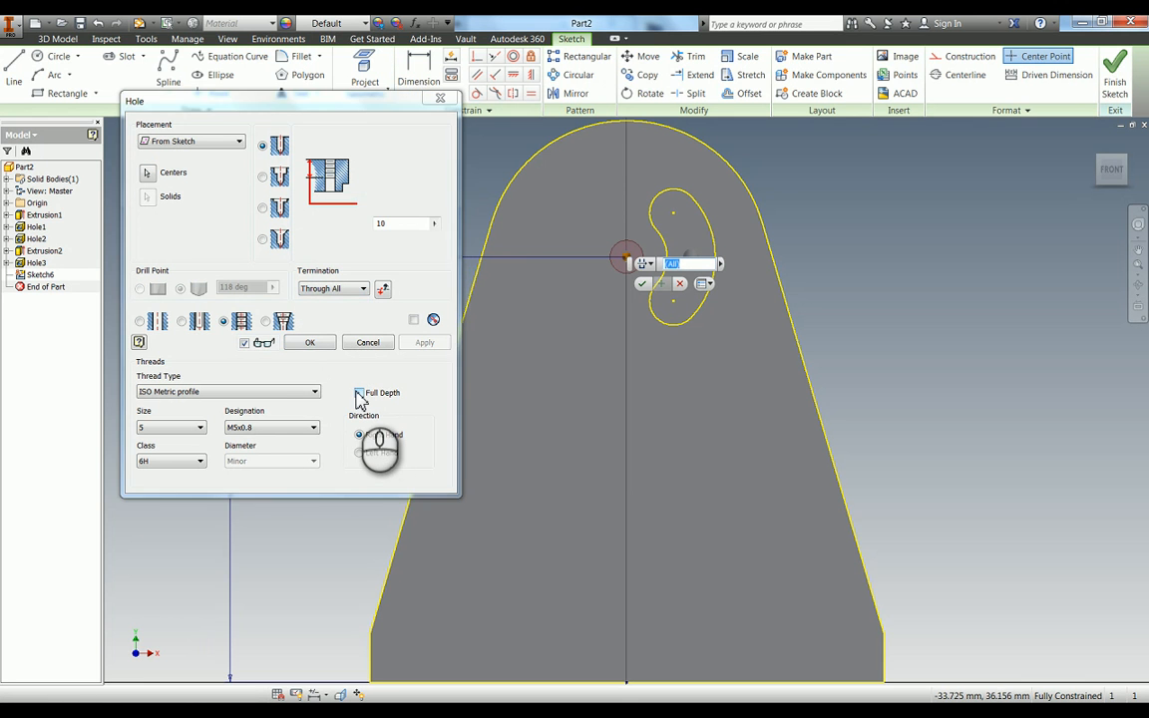
pyautogui.click(359, 392)
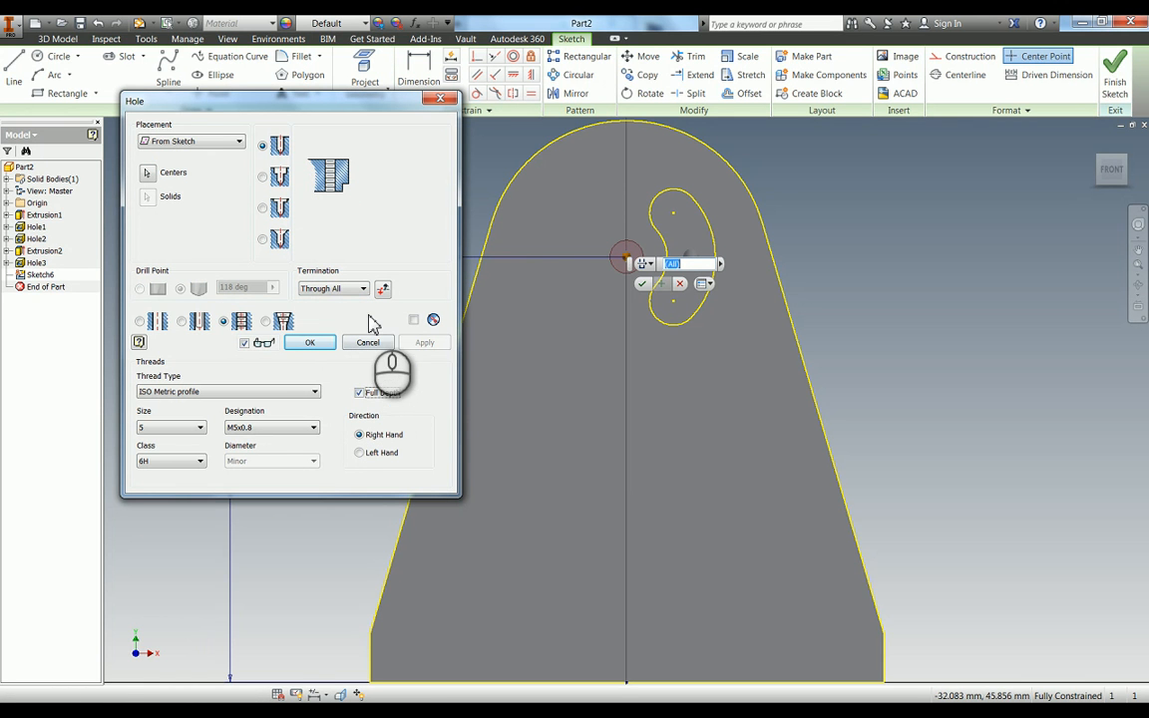
pyautogui.click(309, 342)
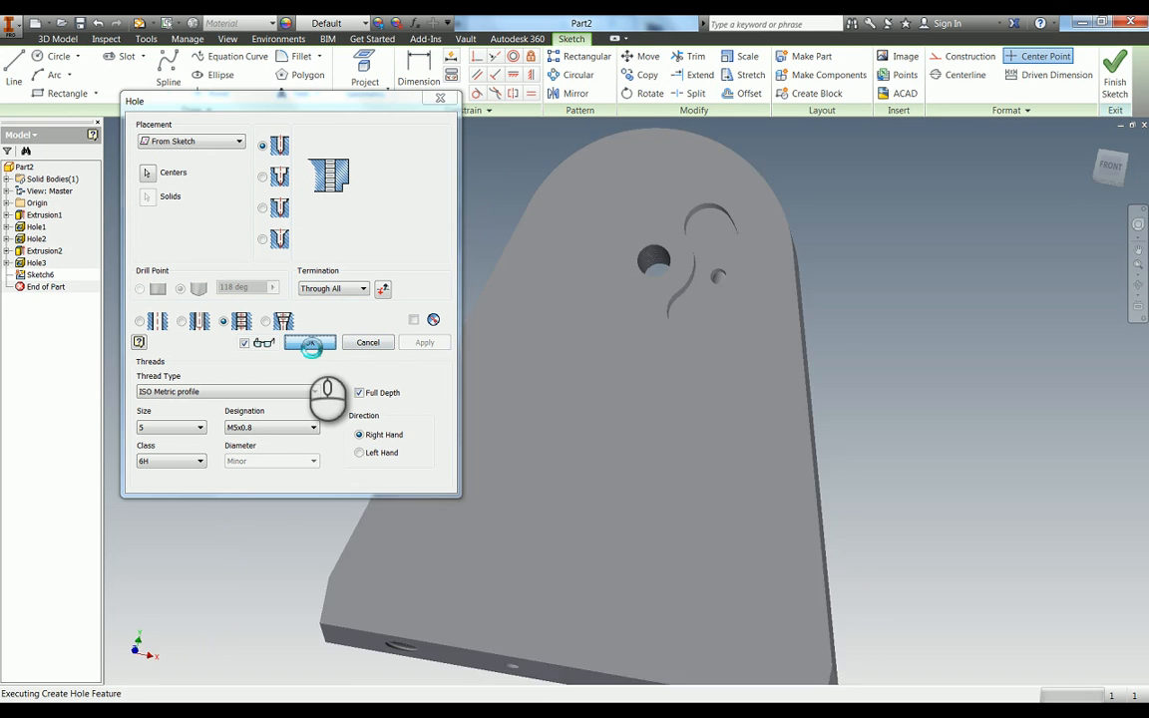
pyautogui.click(310, 342)
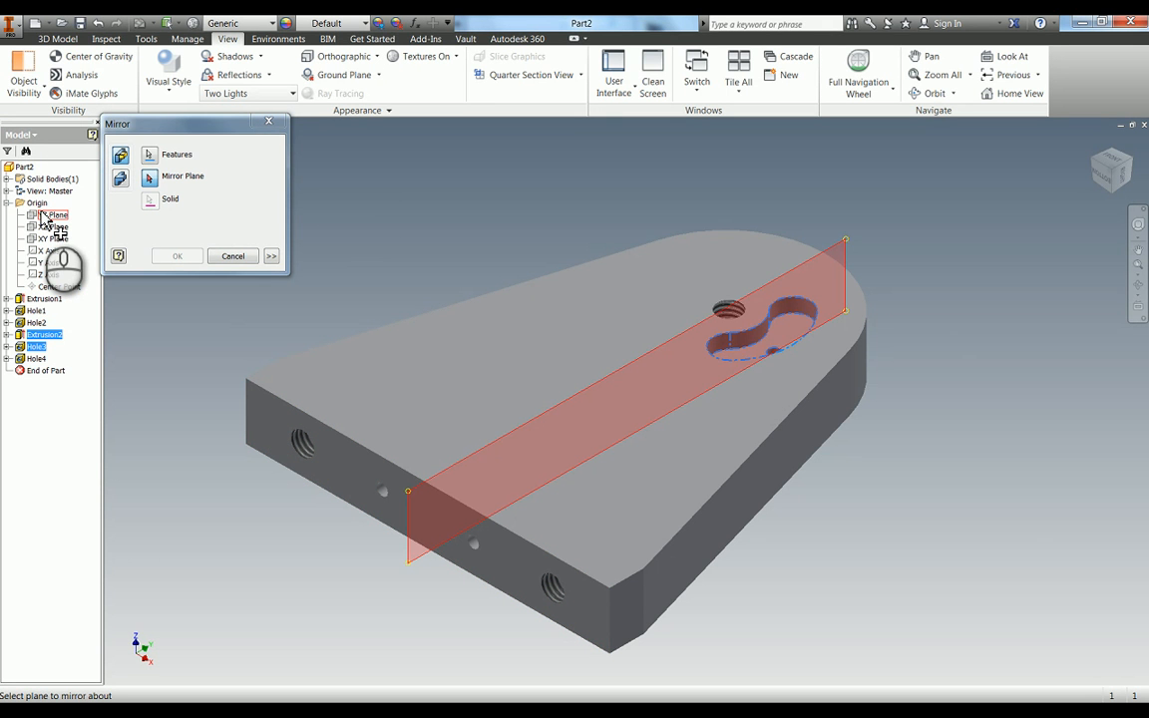
# Mirror Extrusion2 and Hole3 across the YZ Plane.
pyautogui.click(51, 215)
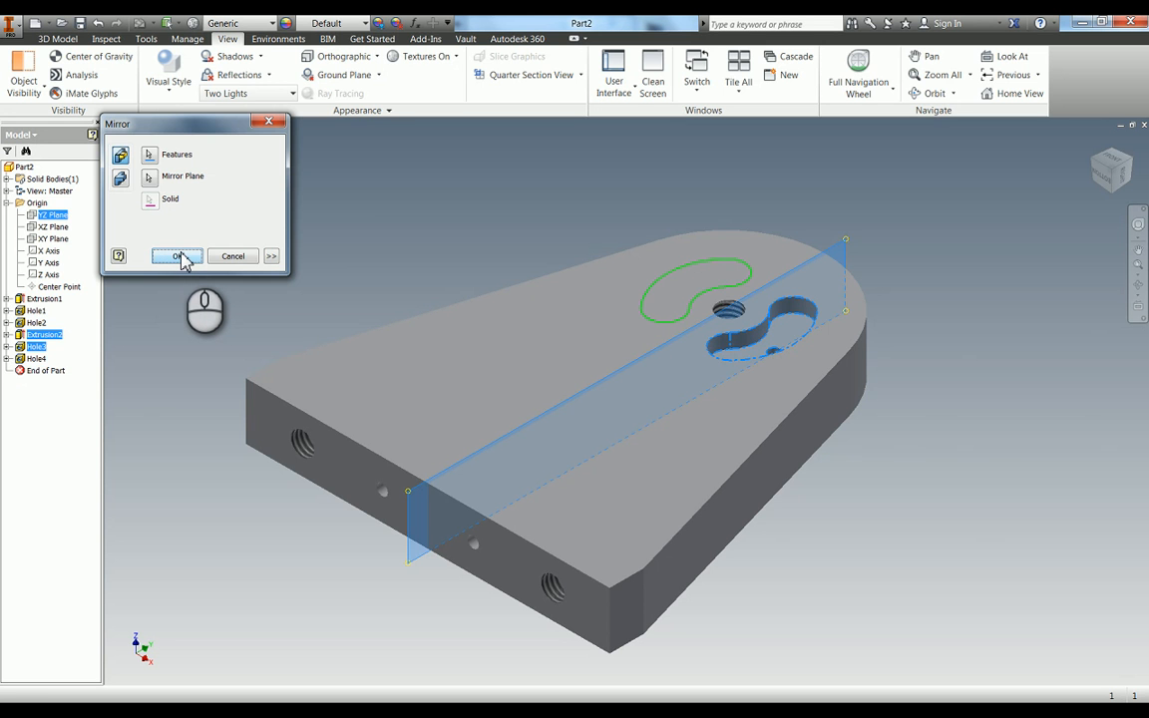
pyautogui.click(177, 257)
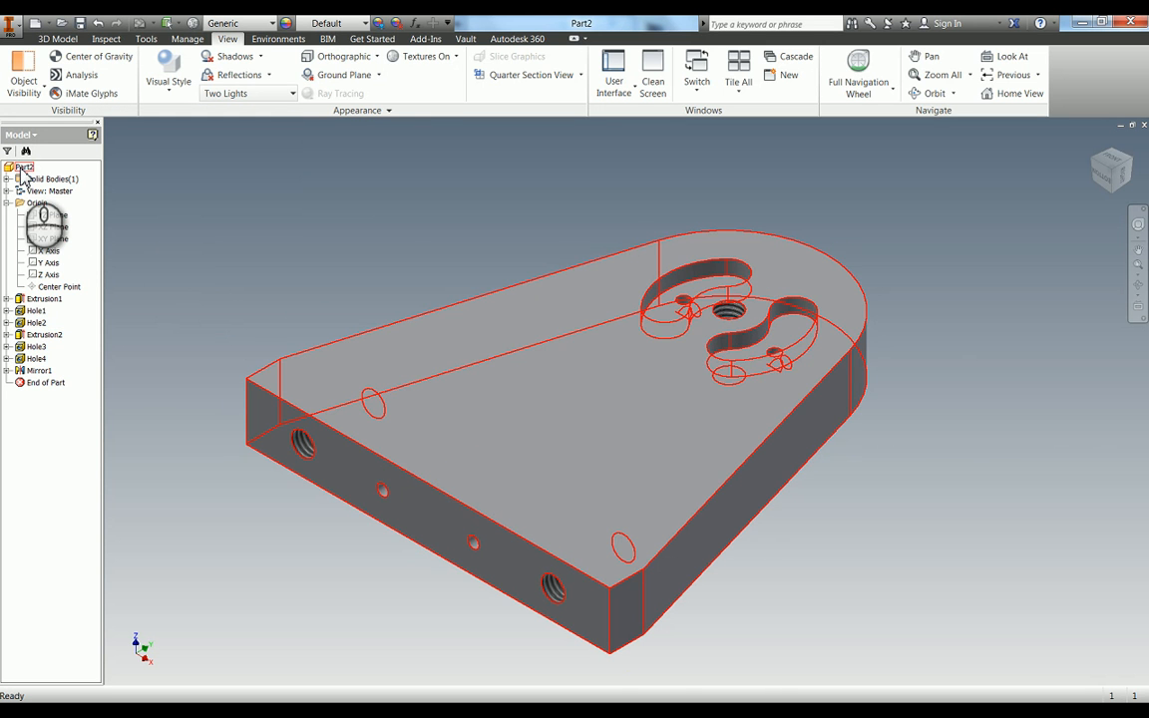
# Assign Stainless Steel as the part material in iProperties.
pyautogui.rightClick(22, 168)
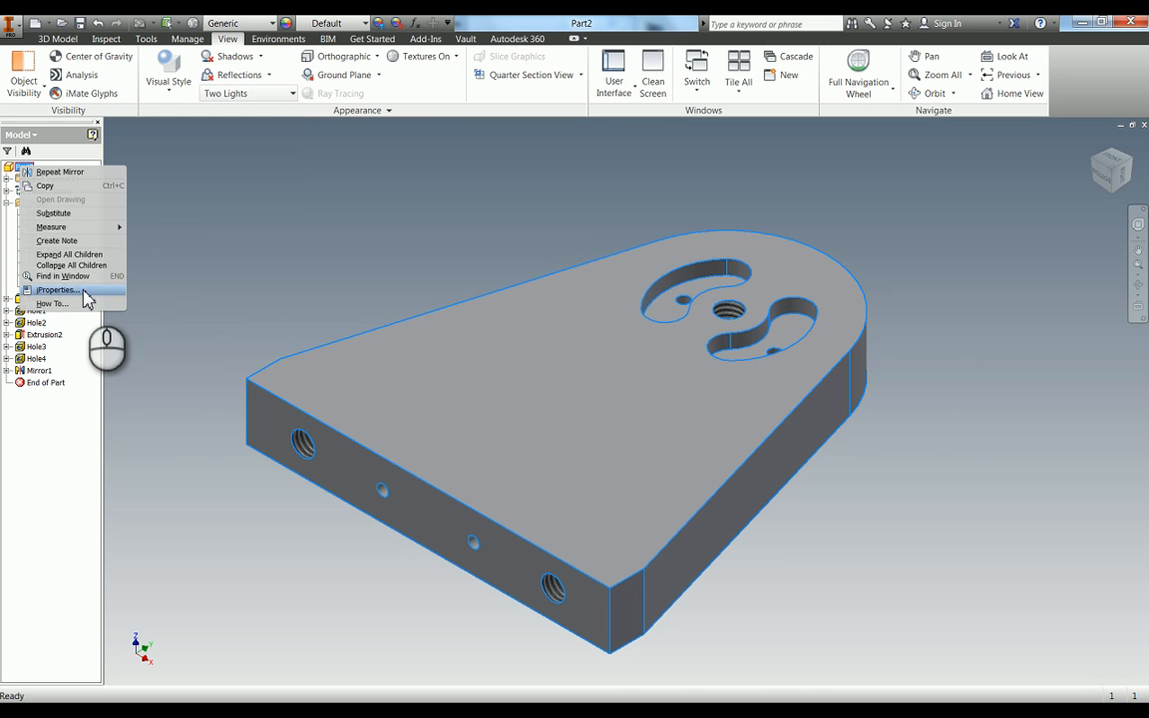
pyautogui.click(58, 289)
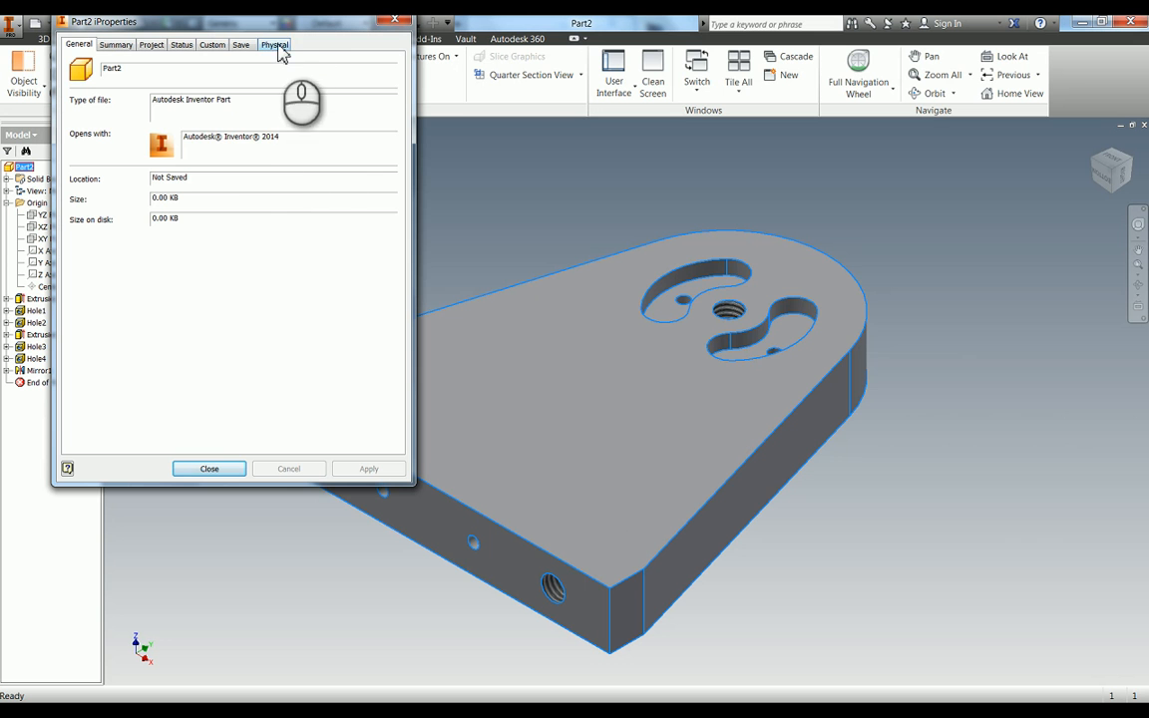
pyautogui.click(275, 44)
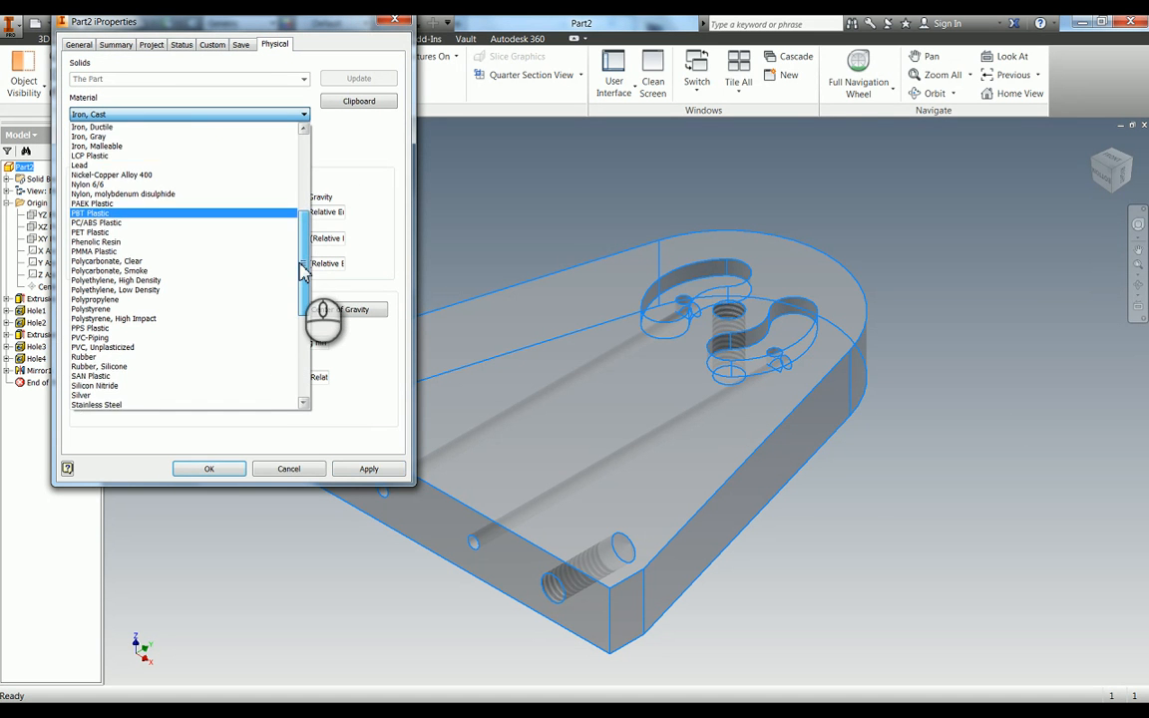
pyautogui.click(90, 376)
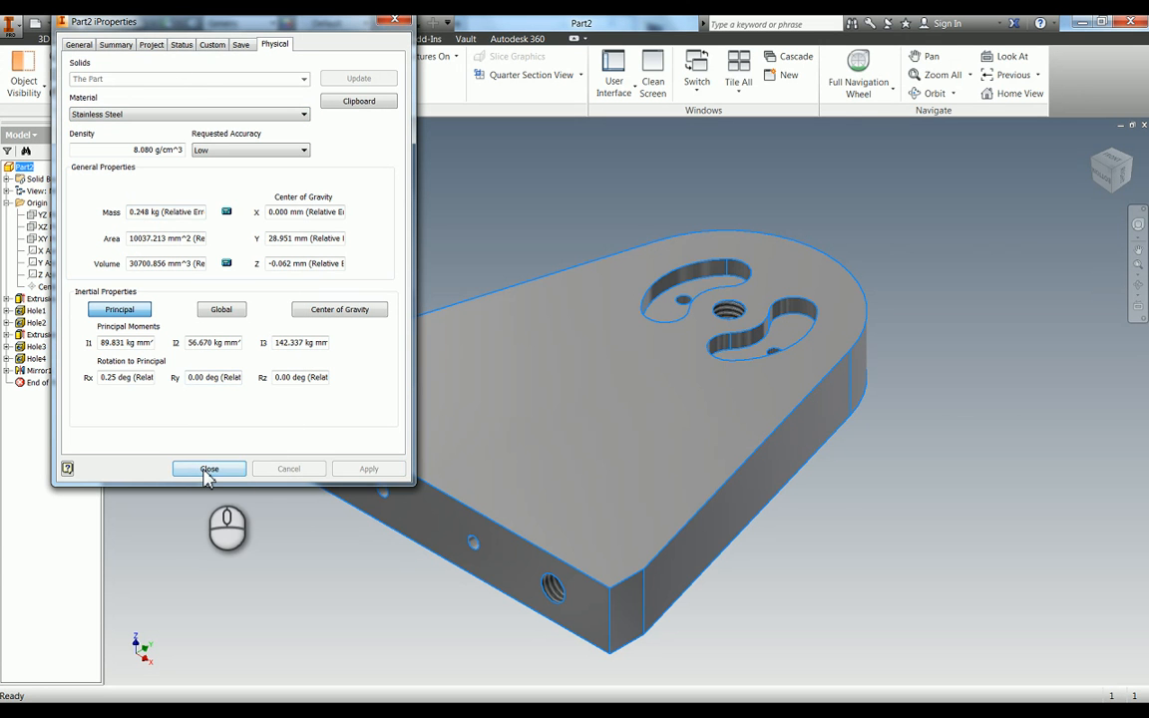
pyautogui.click(209, 469)
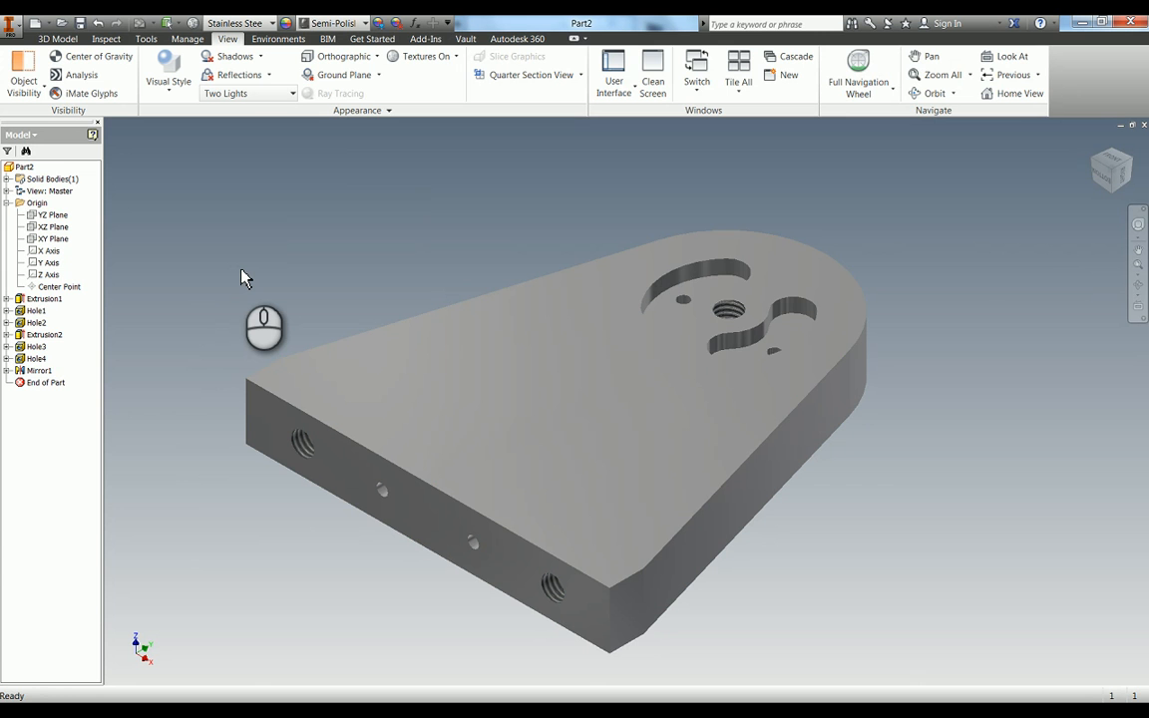